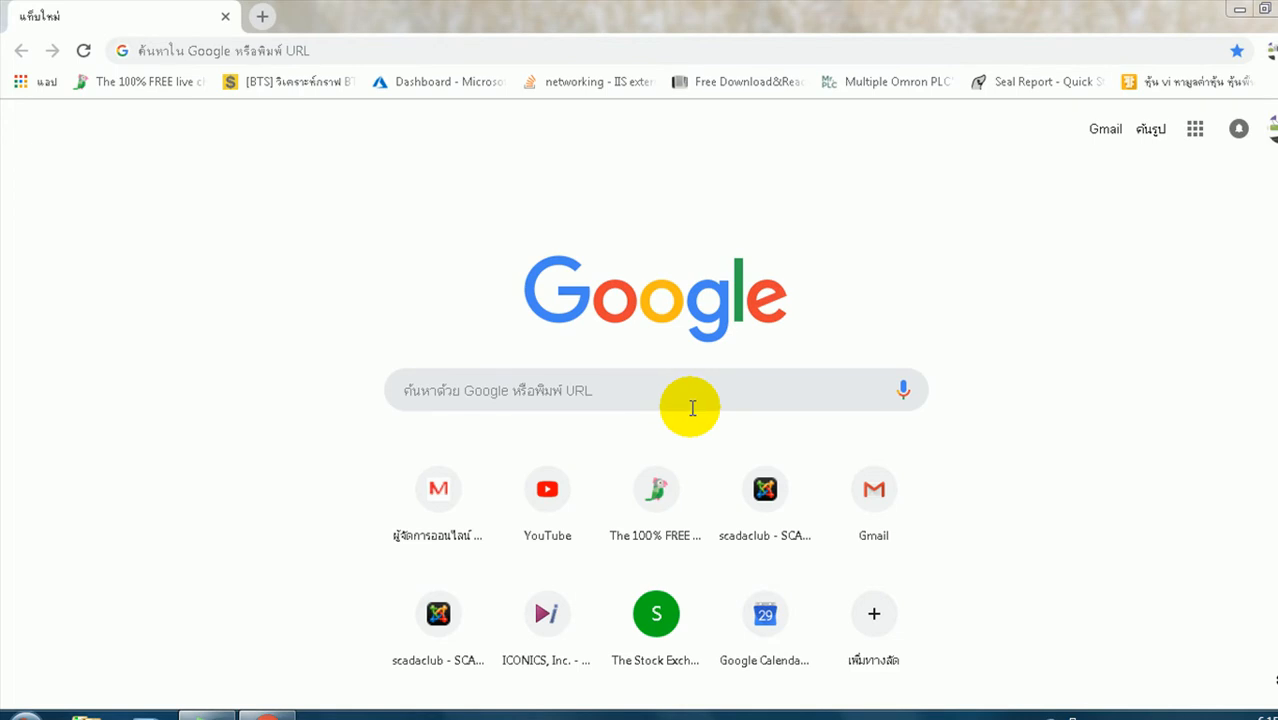
mouse_move(92, 584)
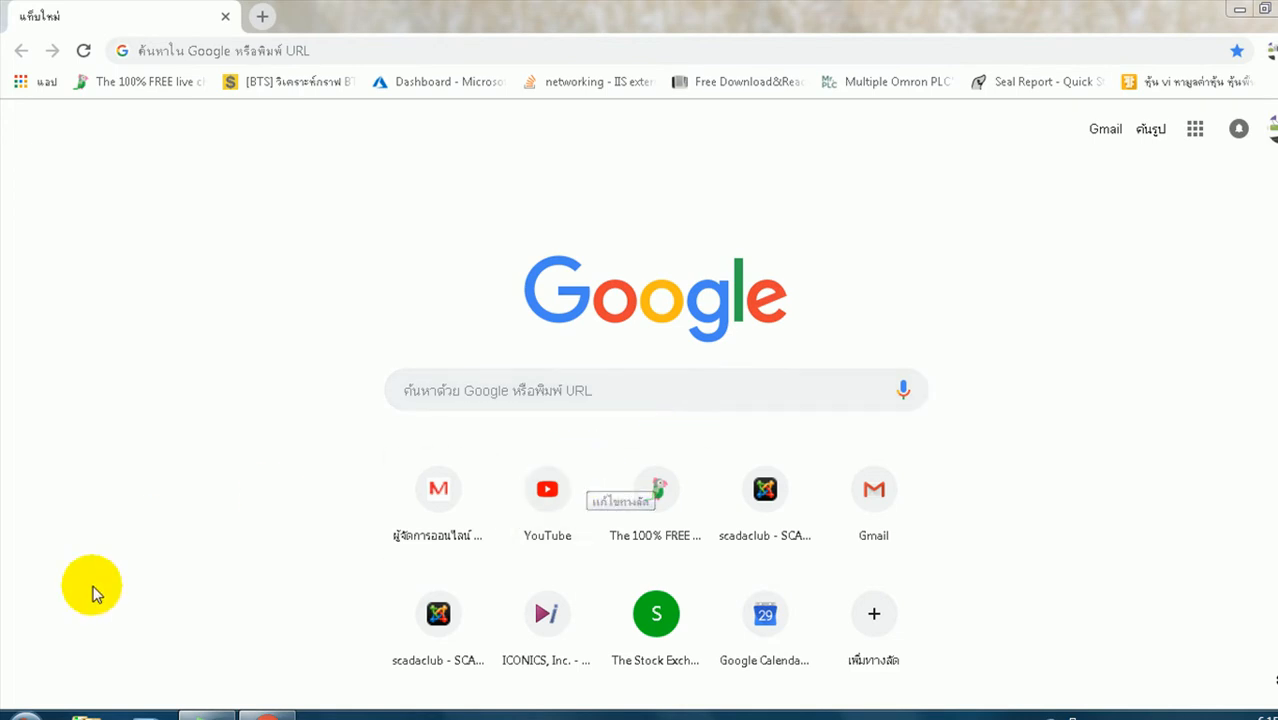
Step: Search the Start menu for "feature" and launch Turn Windows features on or off
click(20, 716)
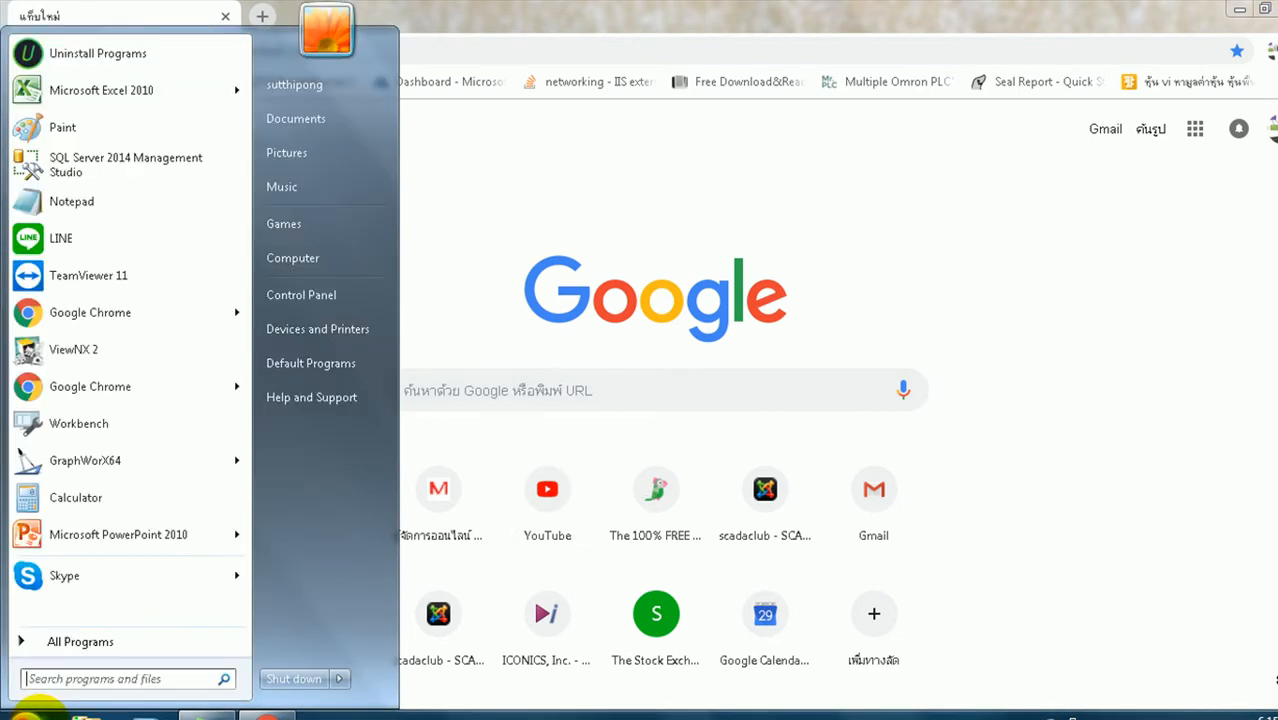
text(feature)
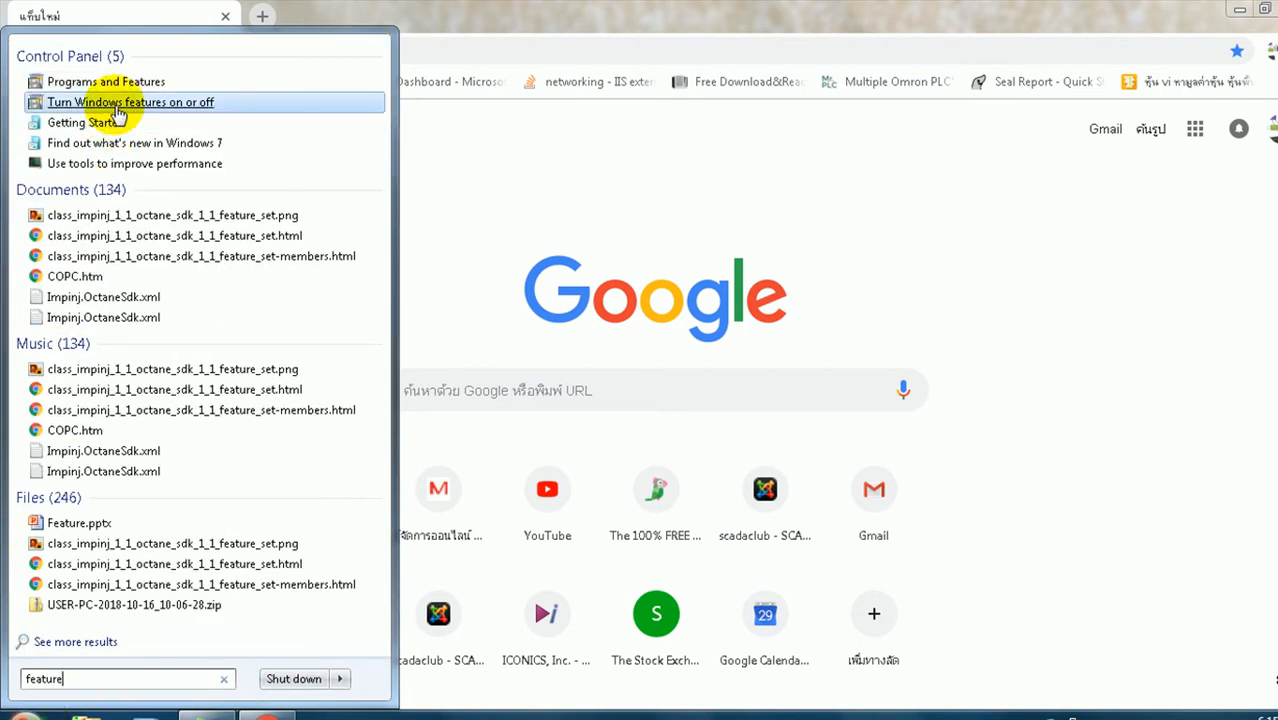
click(130, 102)
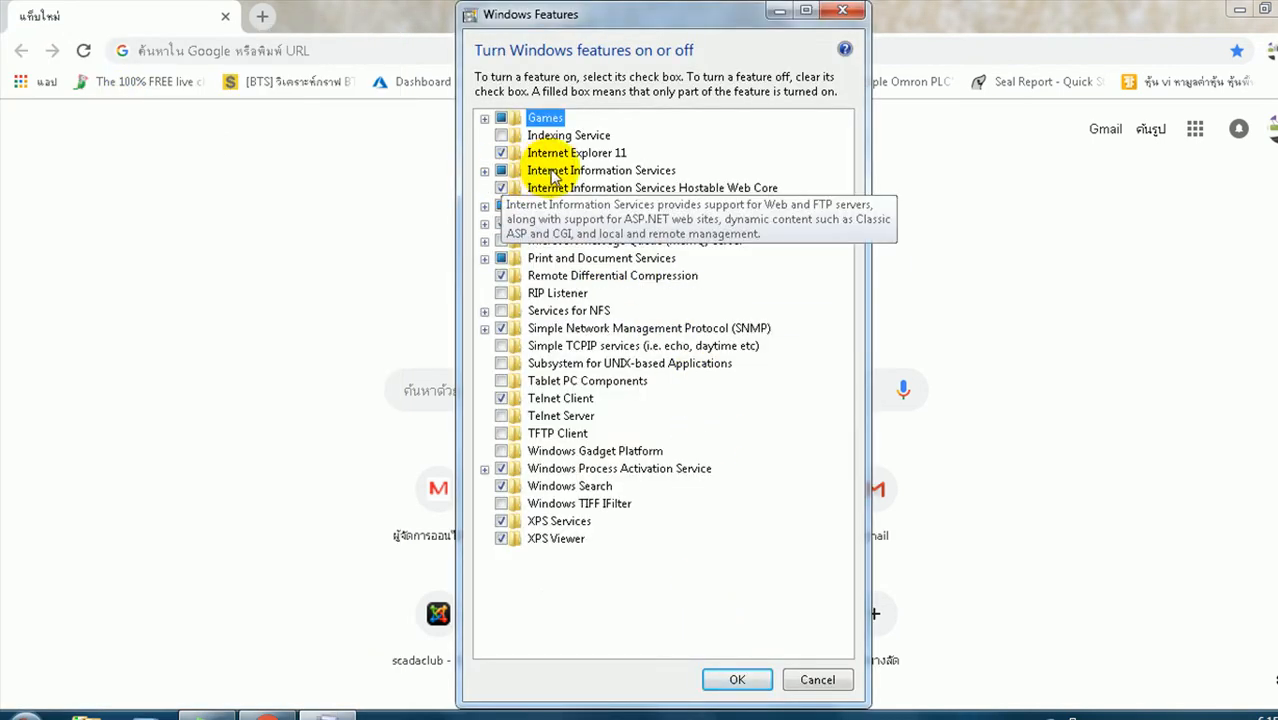
Step: Expand Internet Information Services with its Web Management, World Wide Web, Common HTTP and Application Development nodes
click(484, 170)
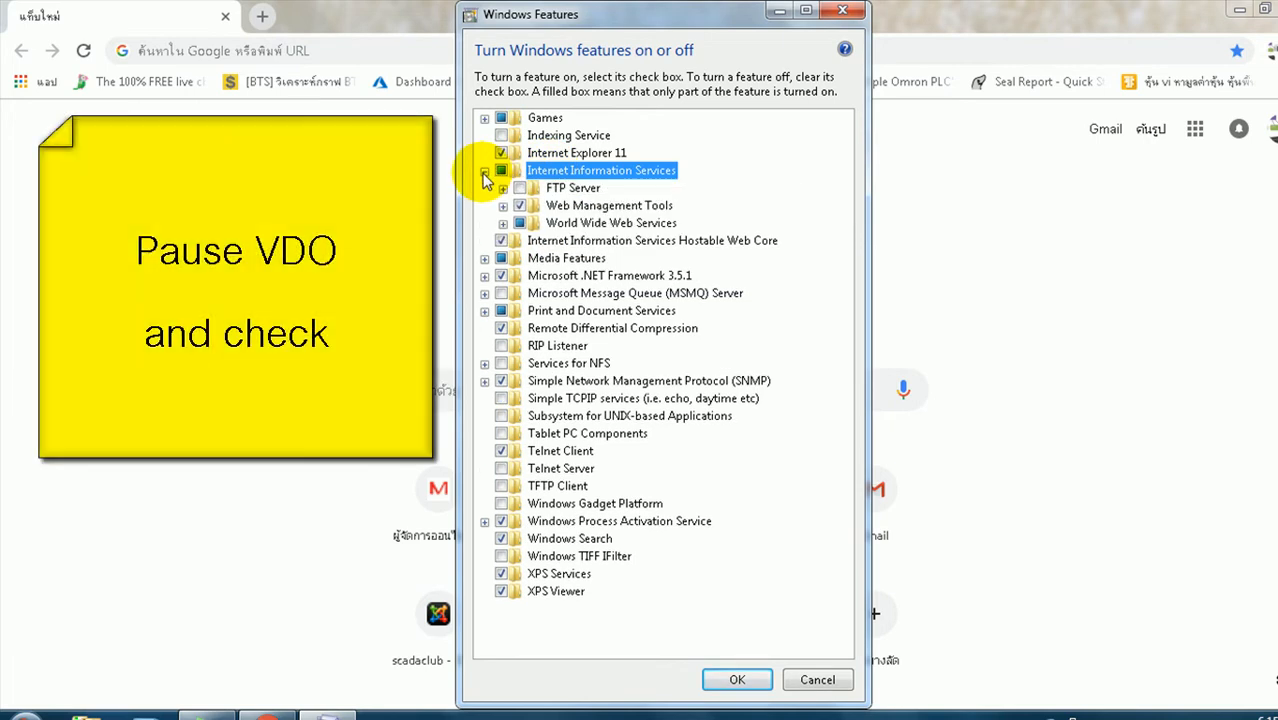
click(504, 204)
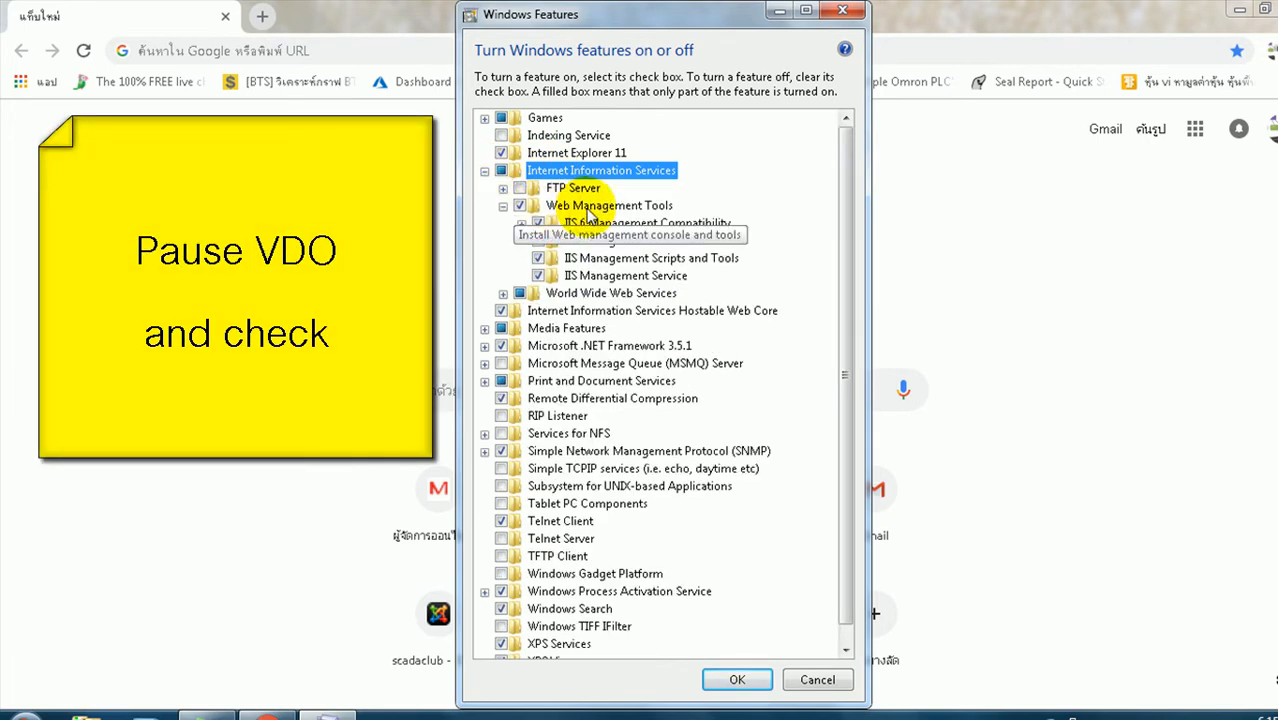
mouse_move(656, 290)
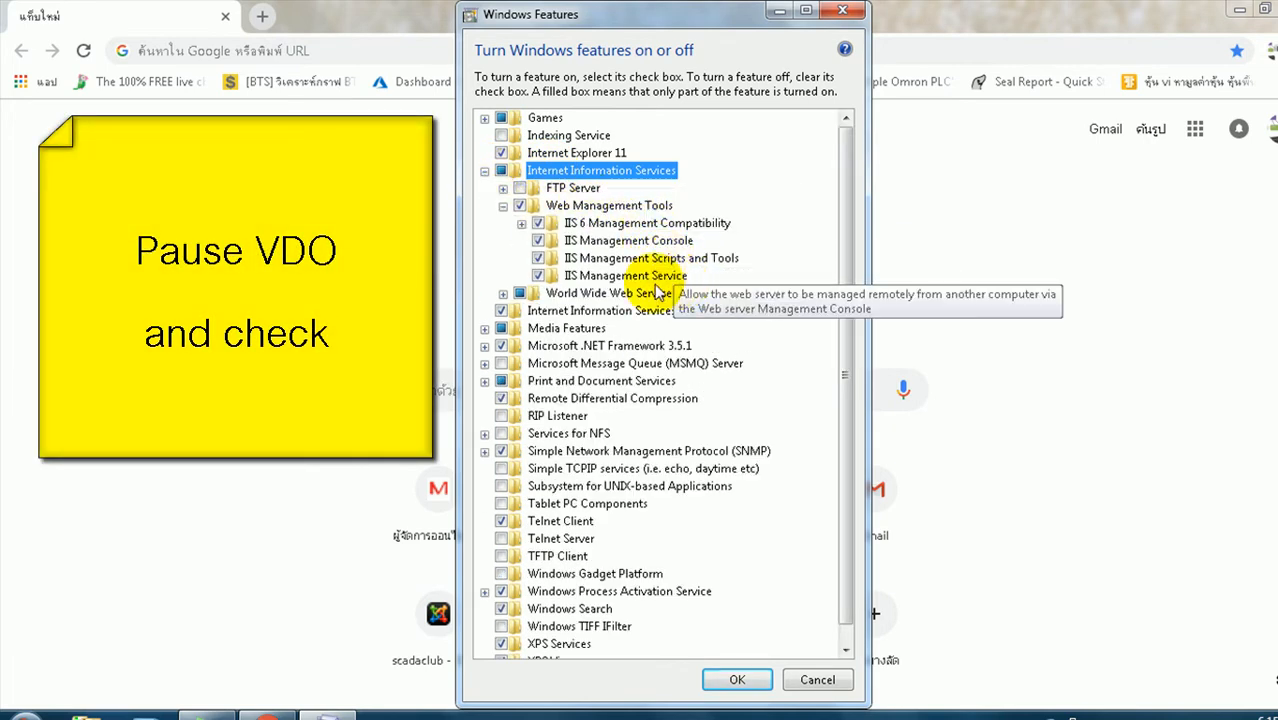
click(504, 292)
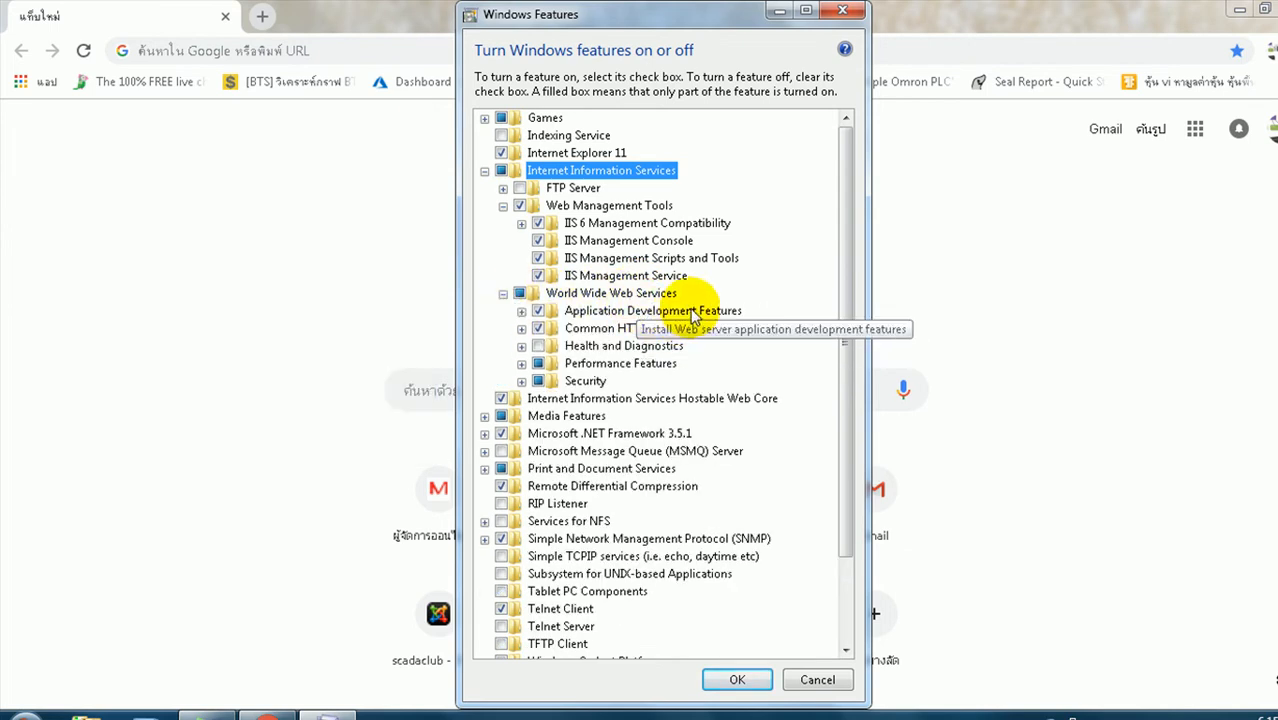
mouse_move(660, 328)
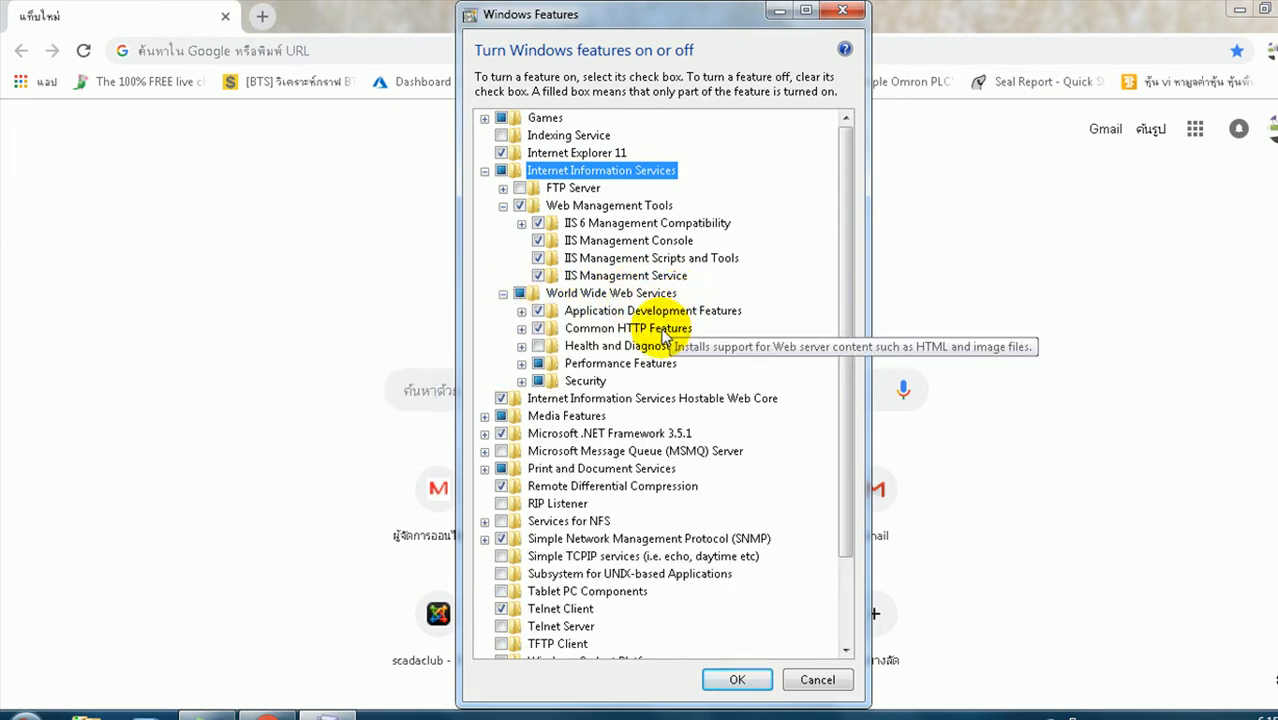
click(520, 328)
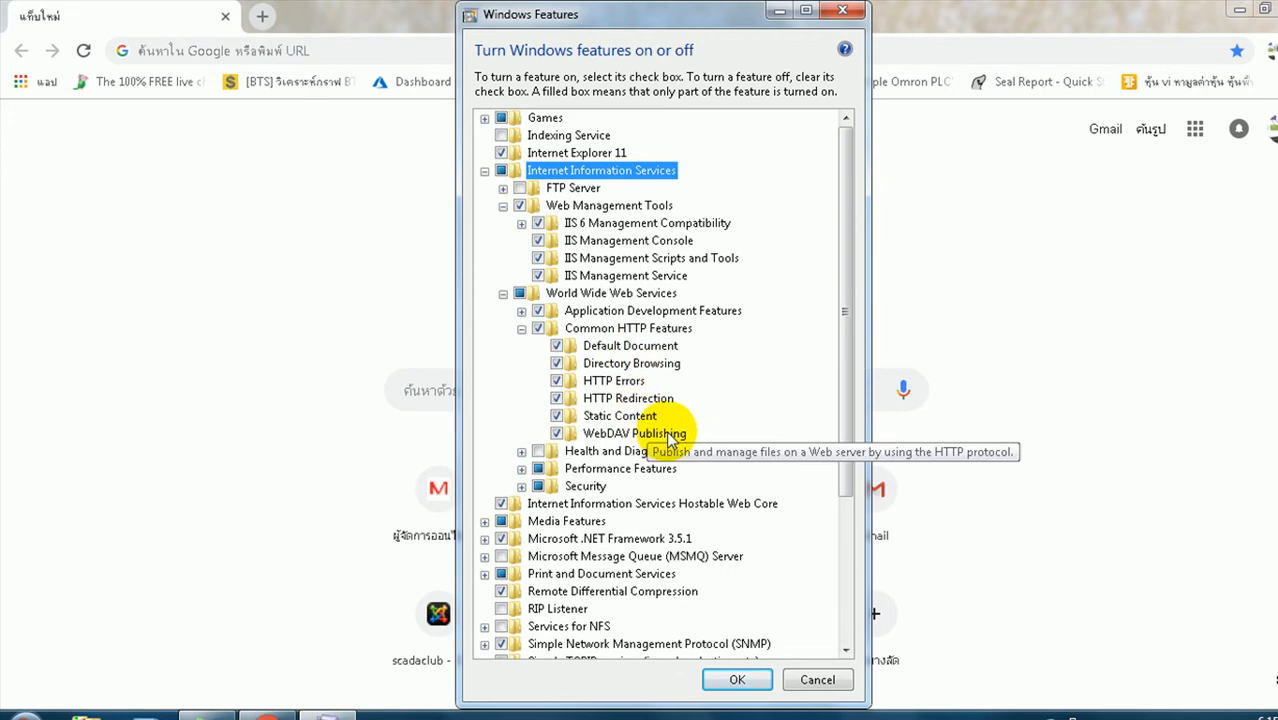
click(520, 310)
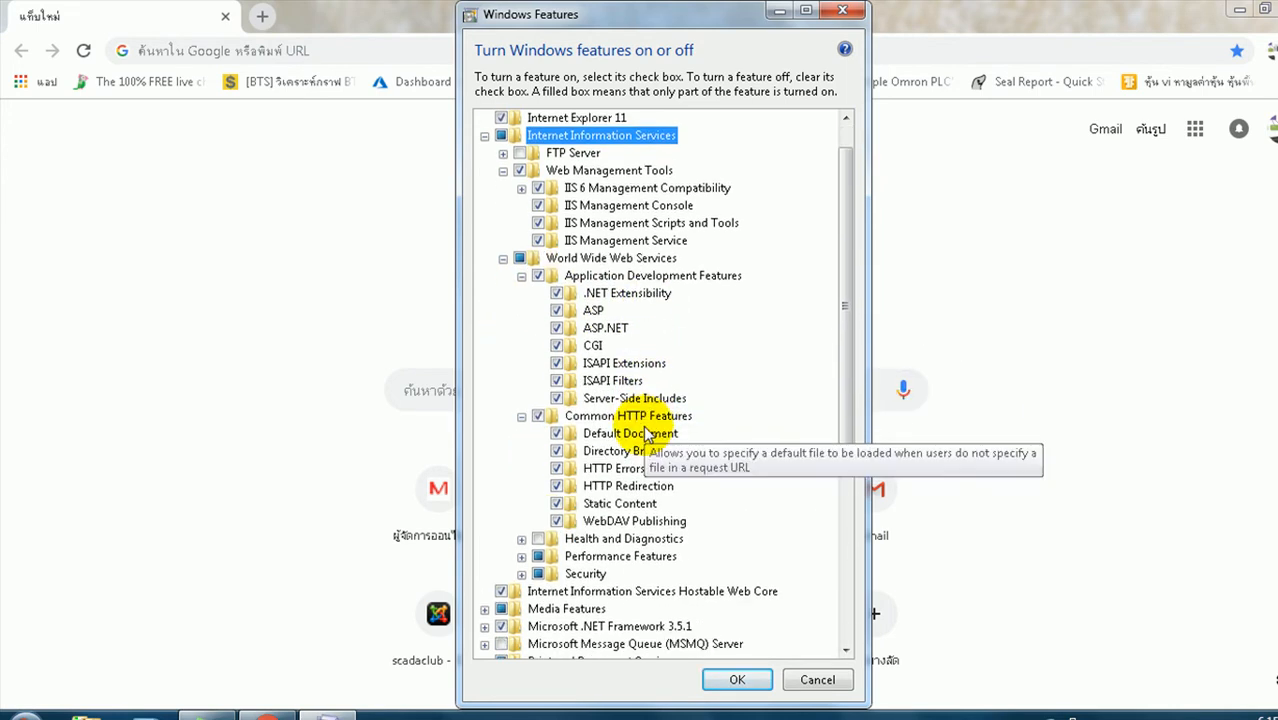
Step: Expand the IIS Security node and fully enable Microsoft .NET Framework 3.5.1
scroll(down, 3)
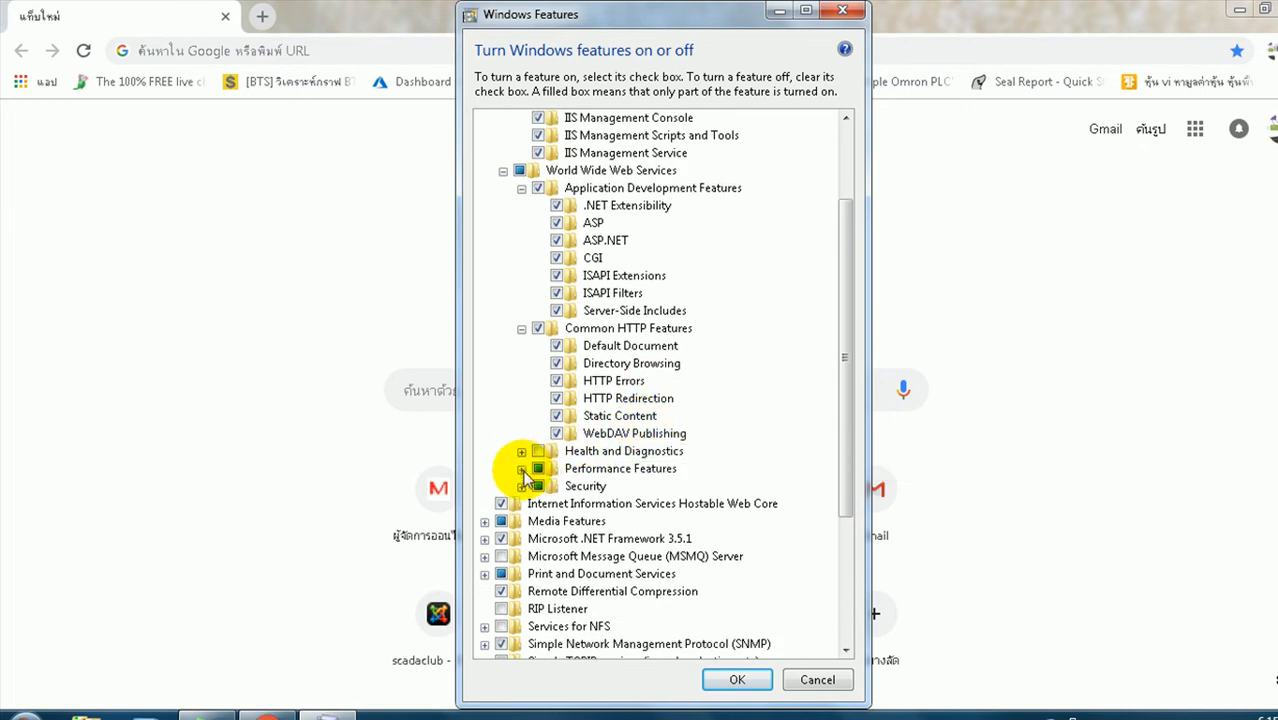
click(520, 486)
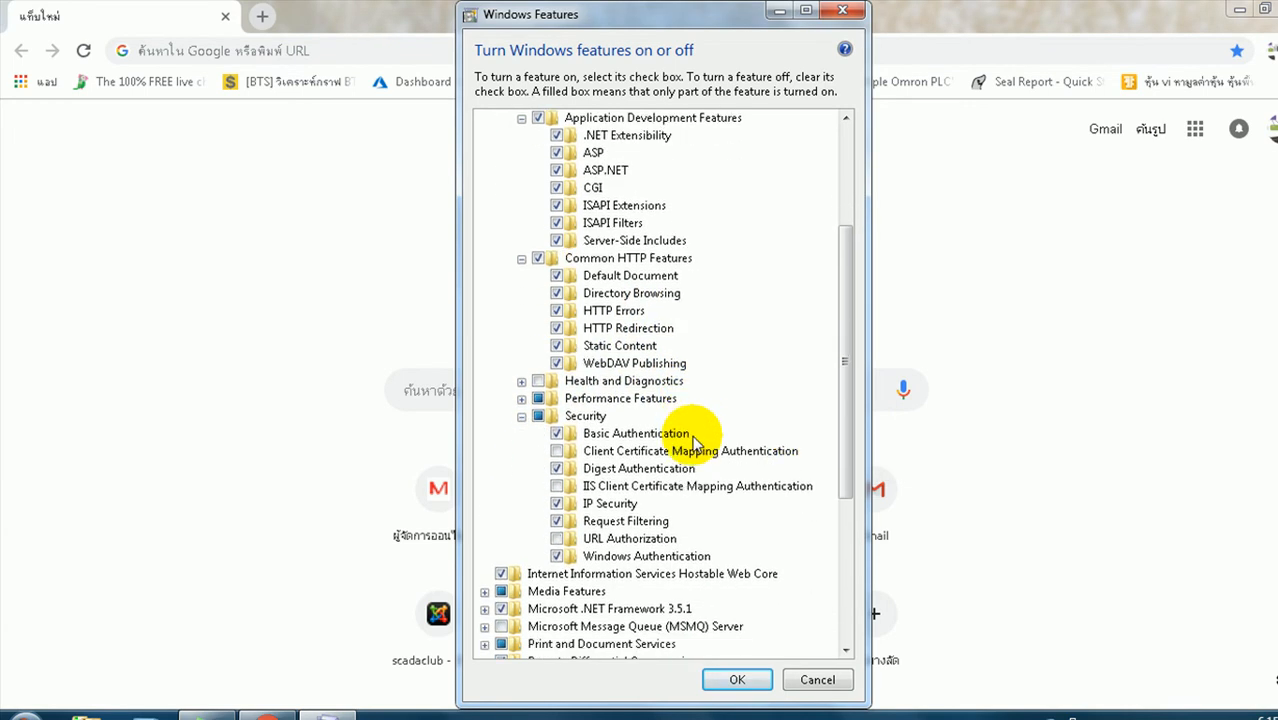
scroll(down, 3)
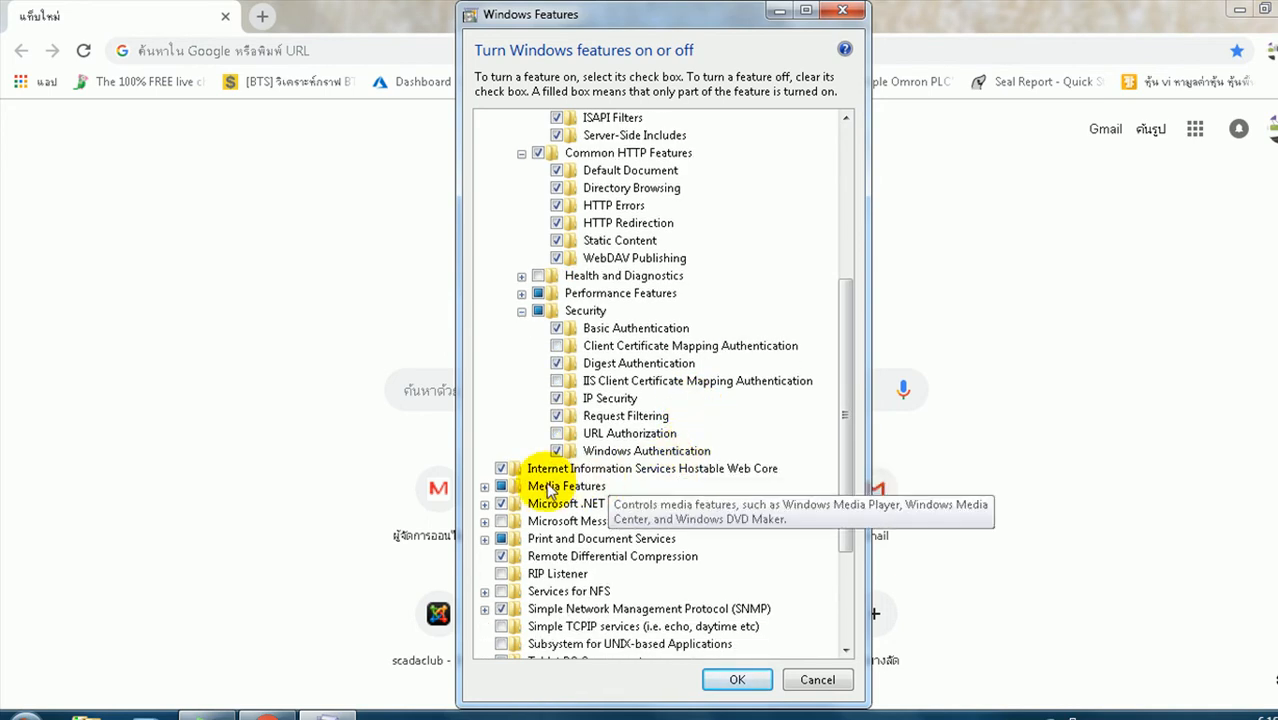
mouse_move(640, 474)
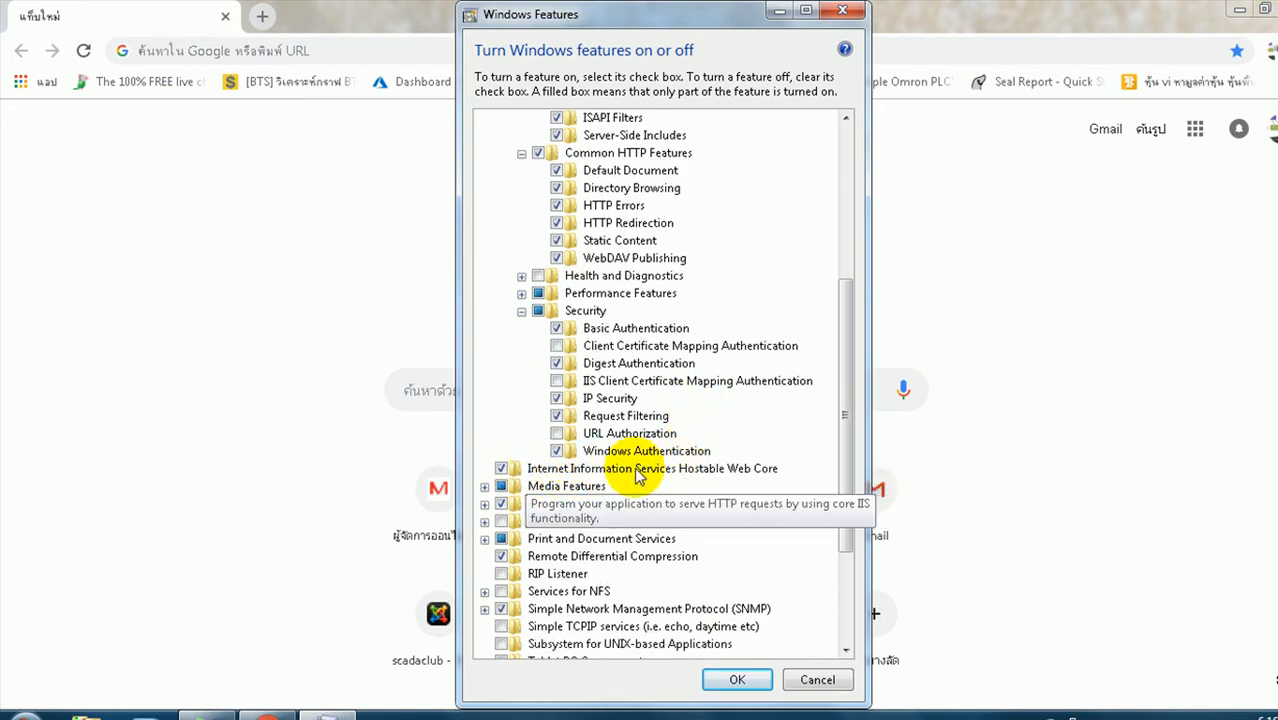
click(608, 504)
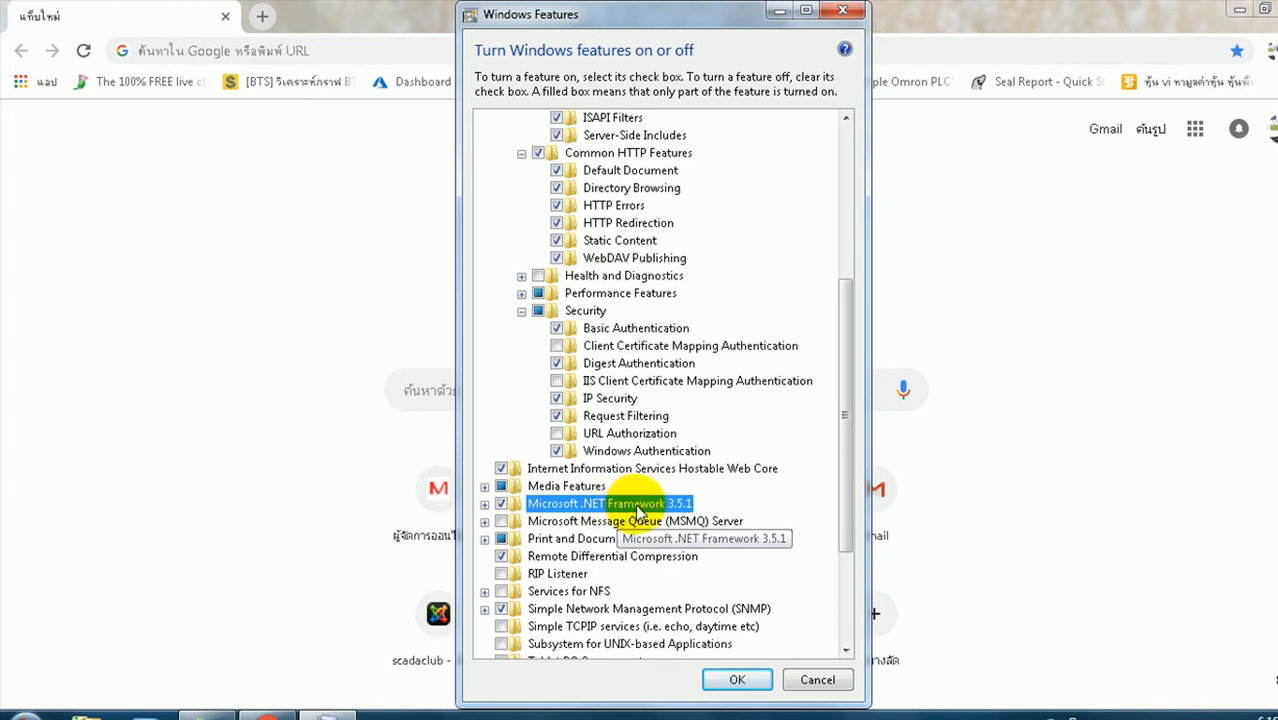
mouse_move(676, 516)
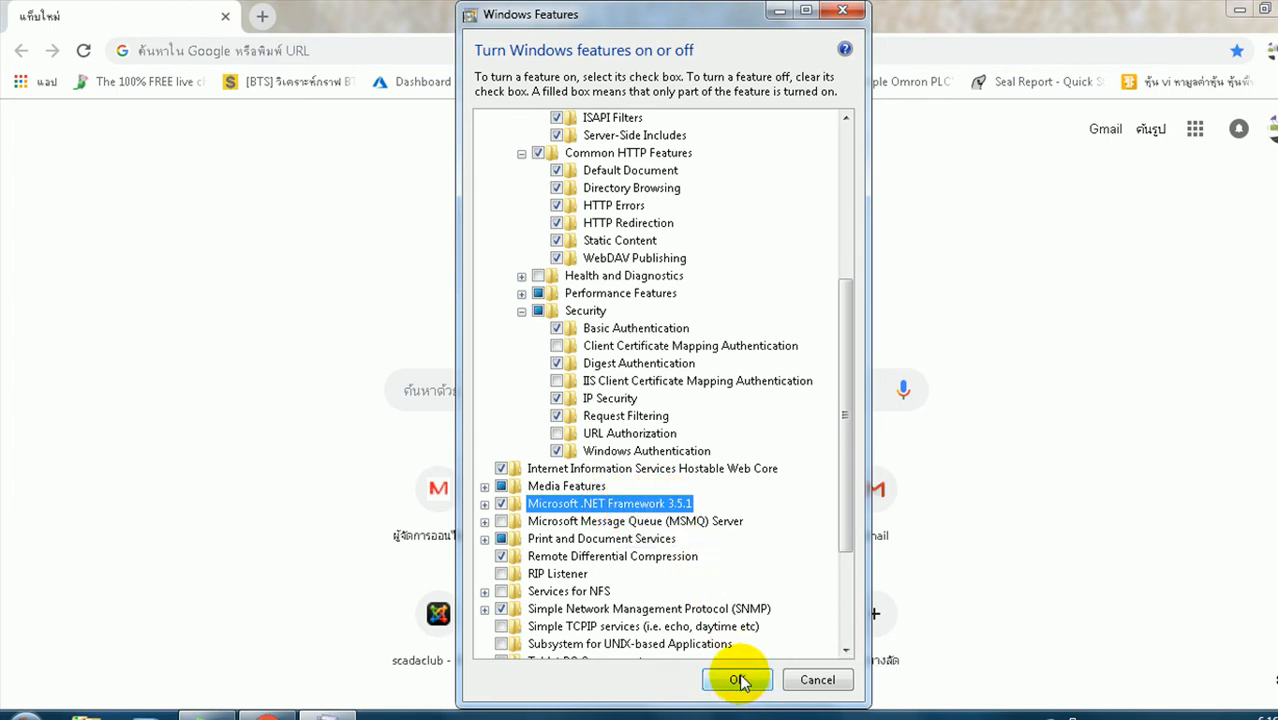
mouse_move(844, 444)
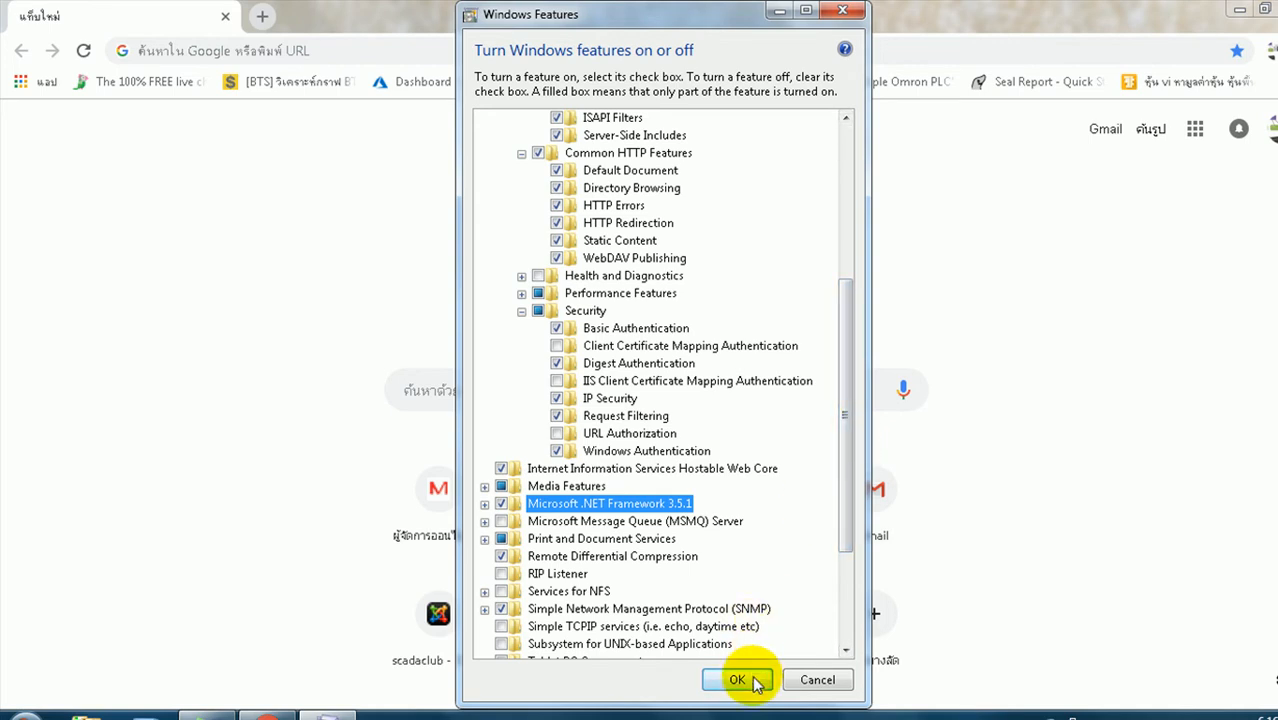
Step: Apply the Windows feature changes and browse to localhost/anyglass in Chrome
click(738, 680)
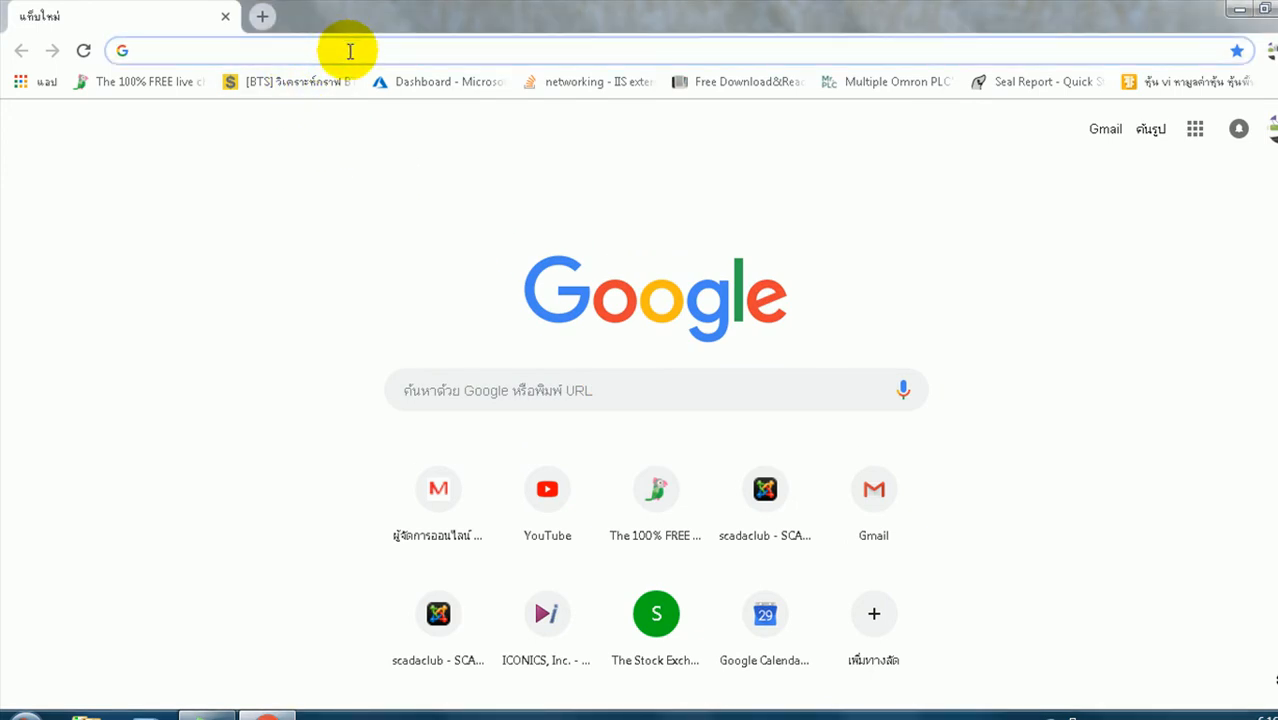
text(localhost)
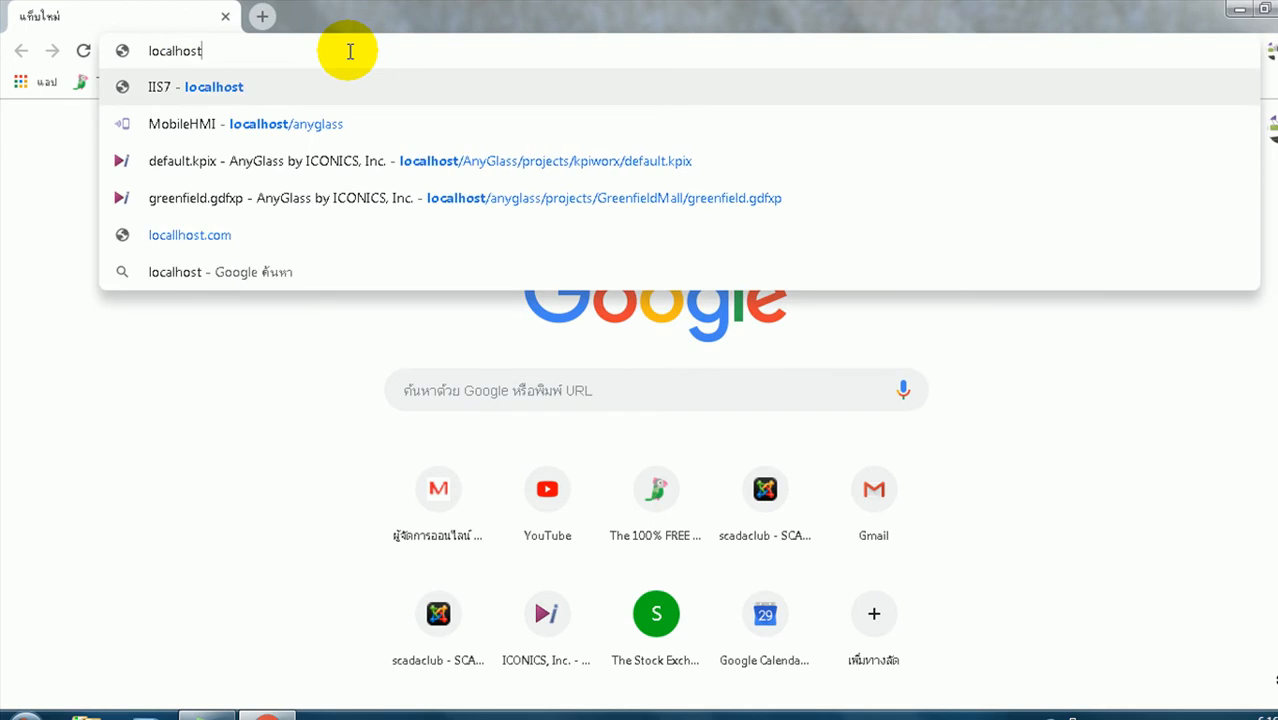
text(/anyglass/)
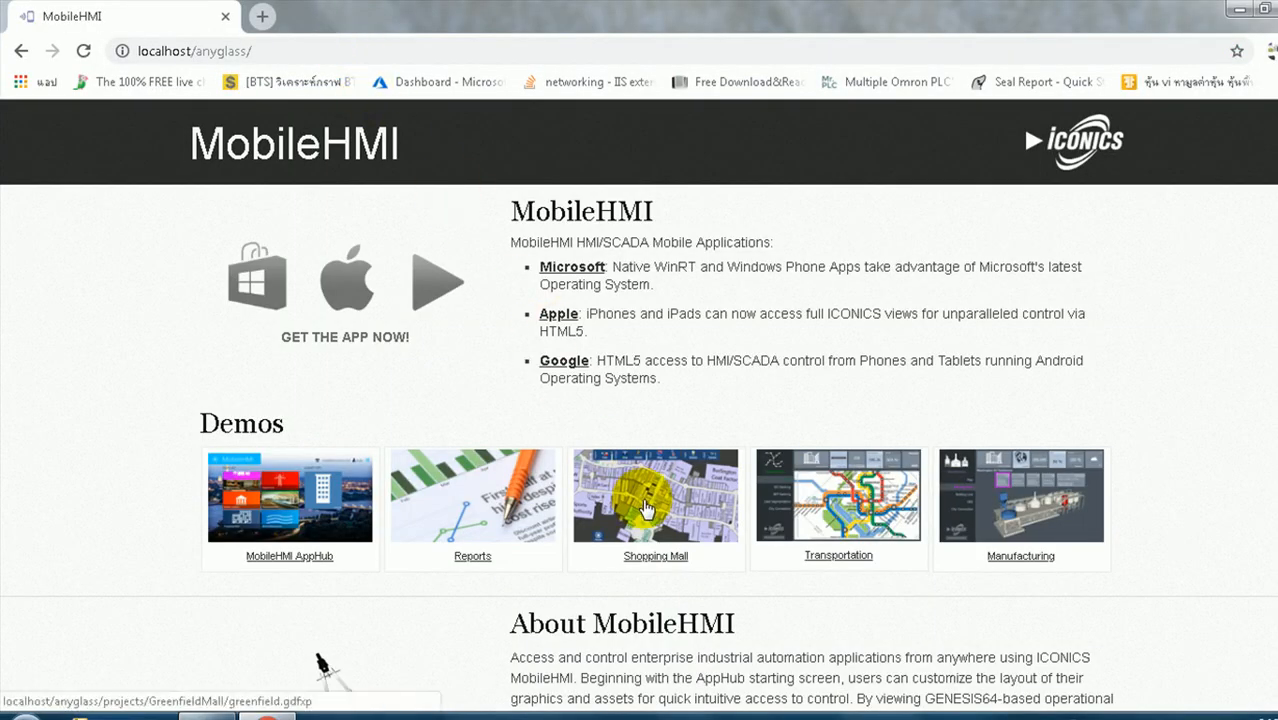
Step: Launch the Shopping Mall demo and select the gdfxp extension in its address
click(656, 496)
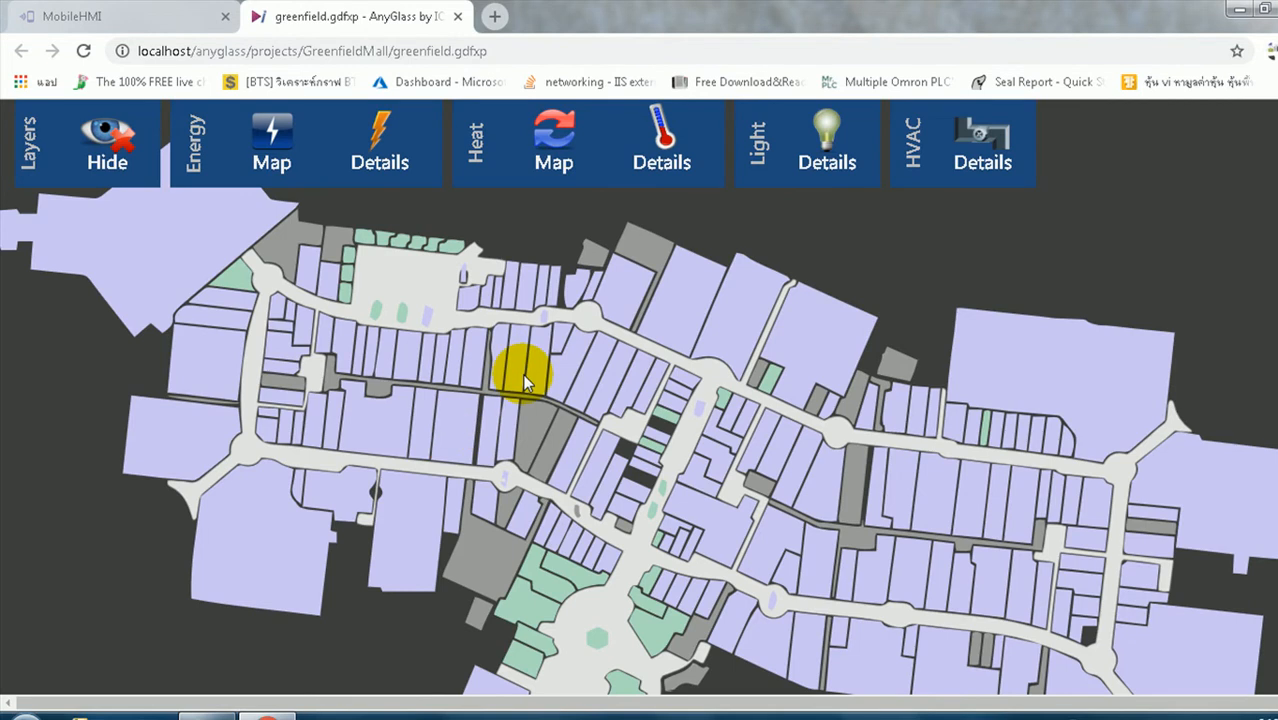
mouse_move(670, 350)
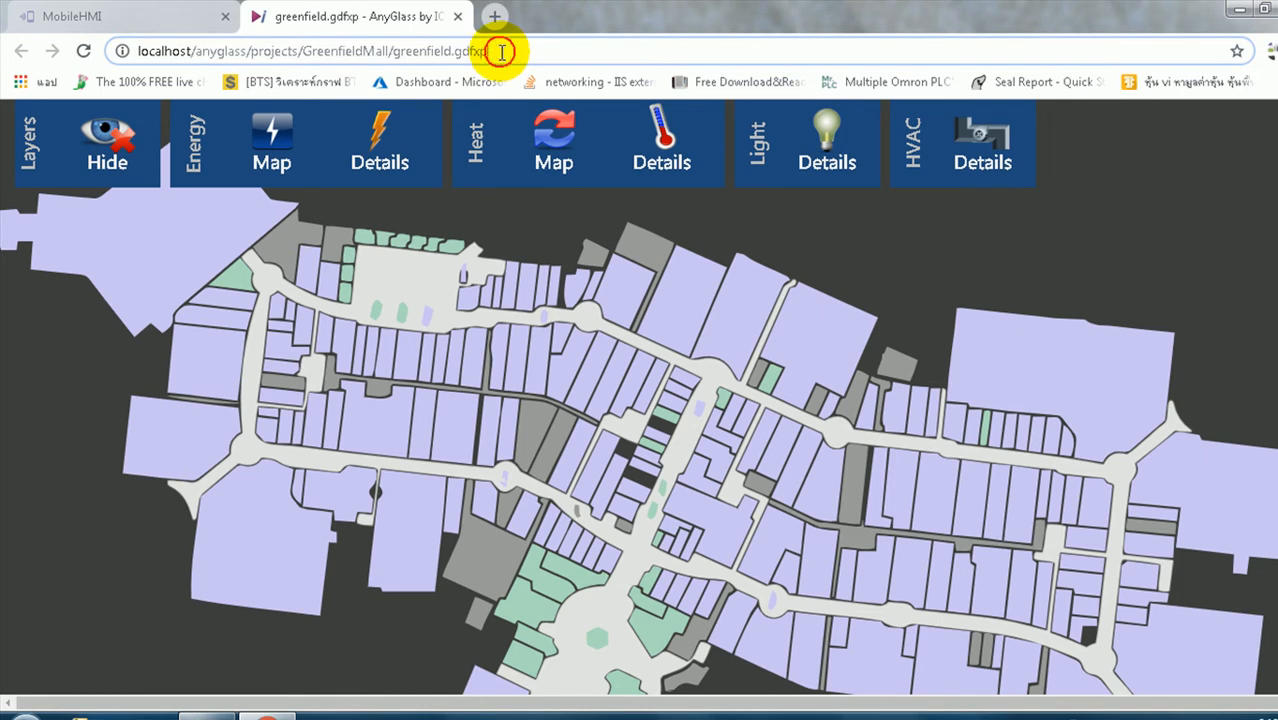
double_click(470, 52)
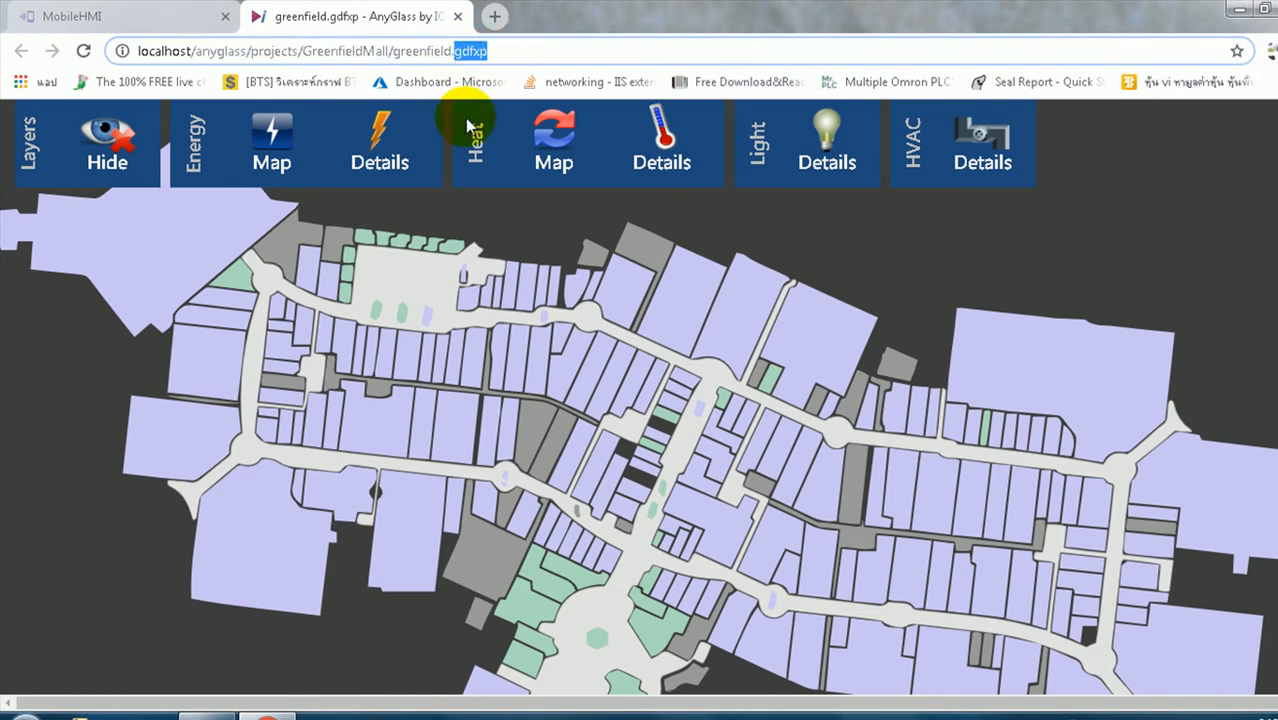
mouse_move(472, 114)
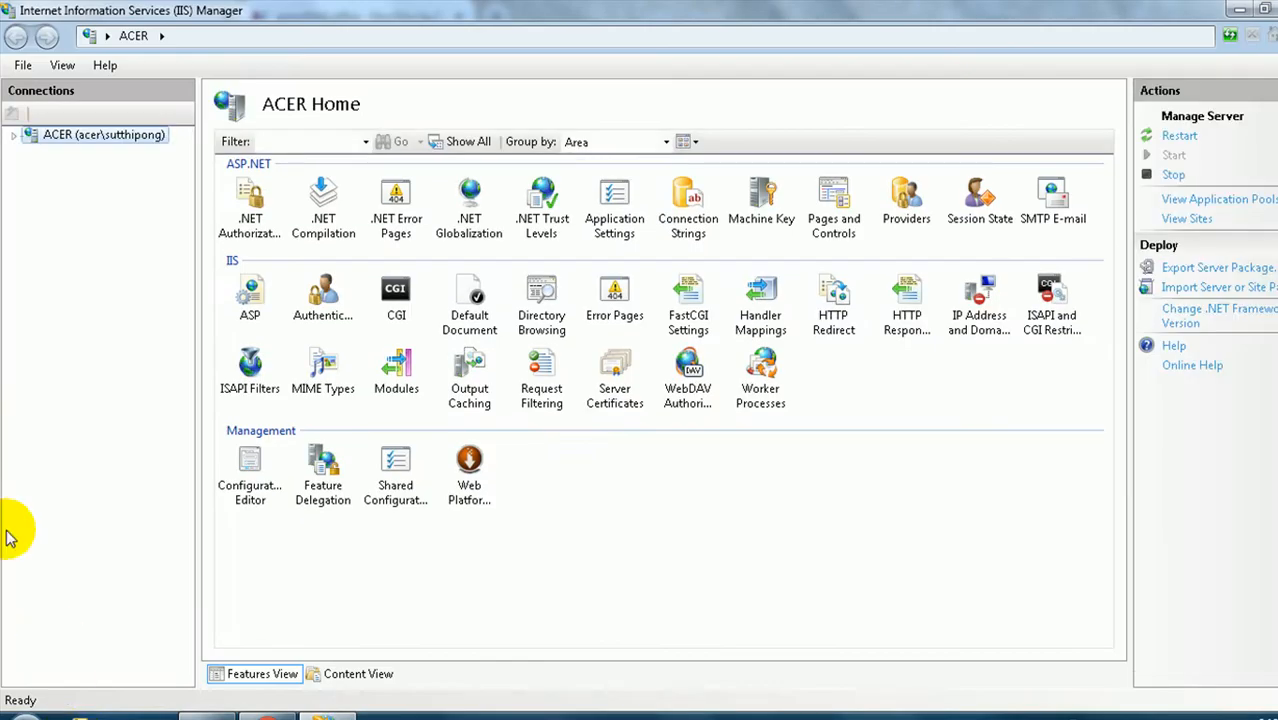
Step: Explore the AnyGlass application under Default Web Site to its disk folder and select its path
click(14, 136)
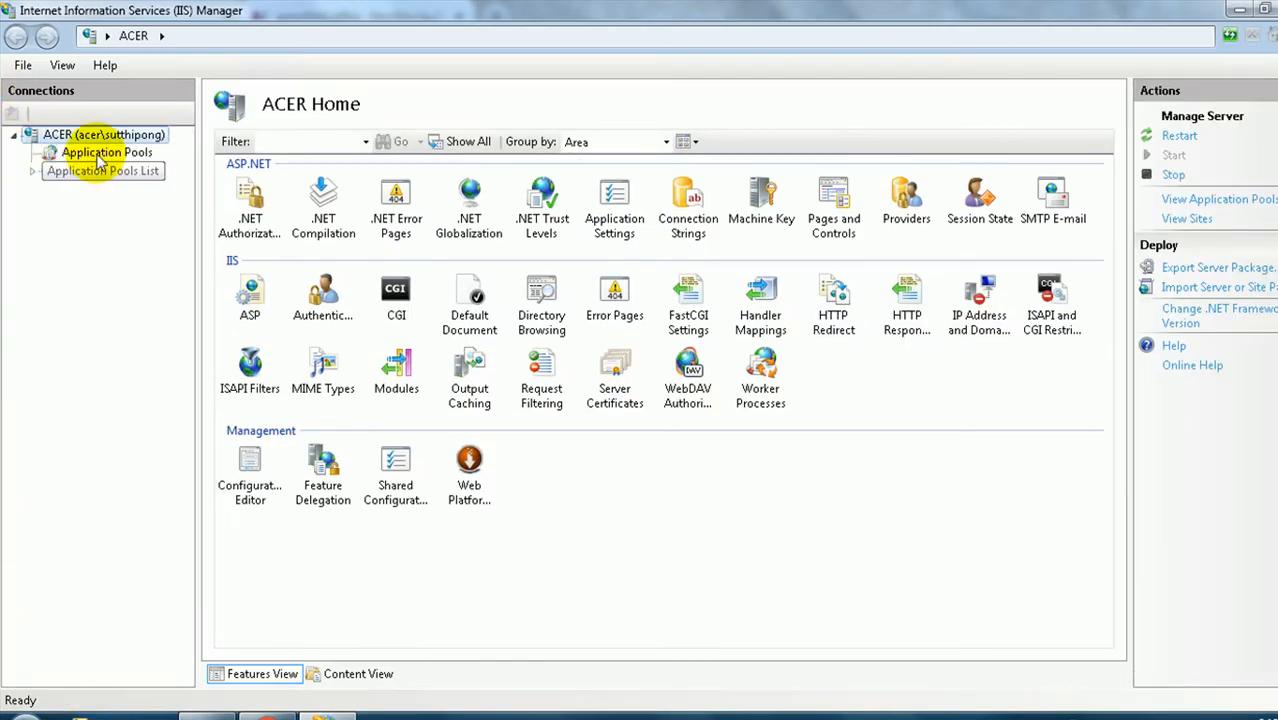
click(122, 188)
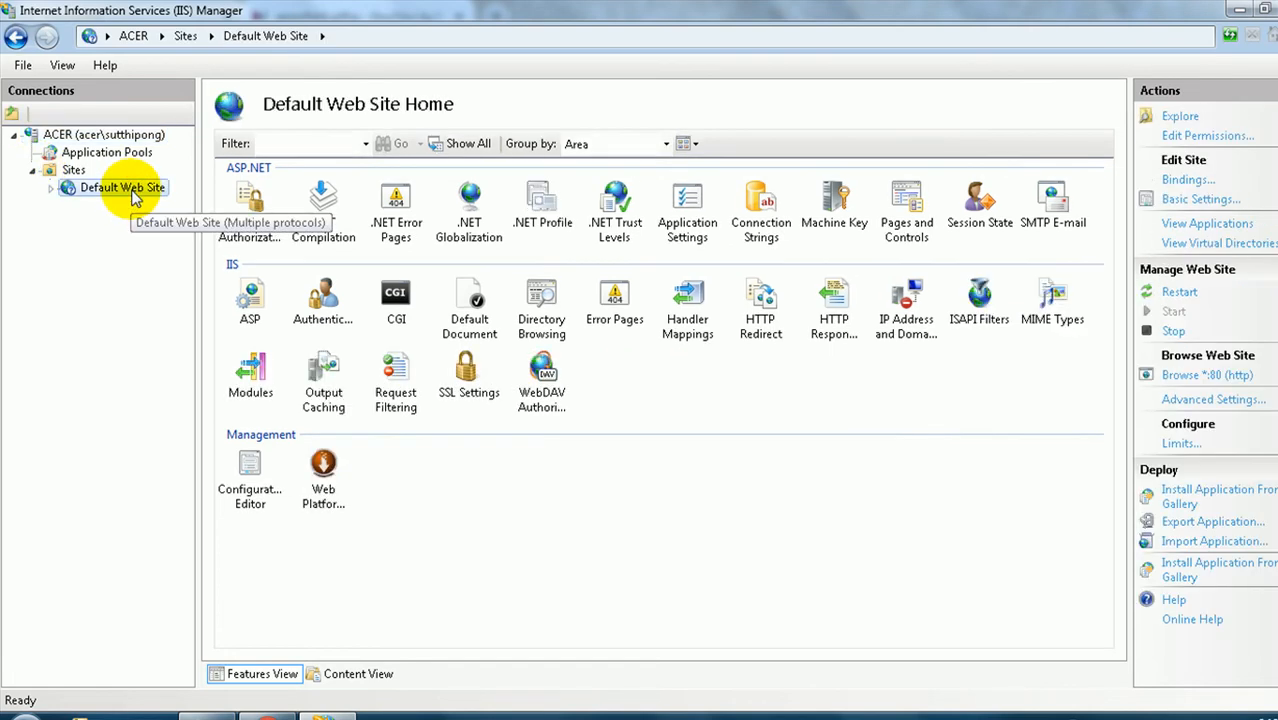
click(50, 188)
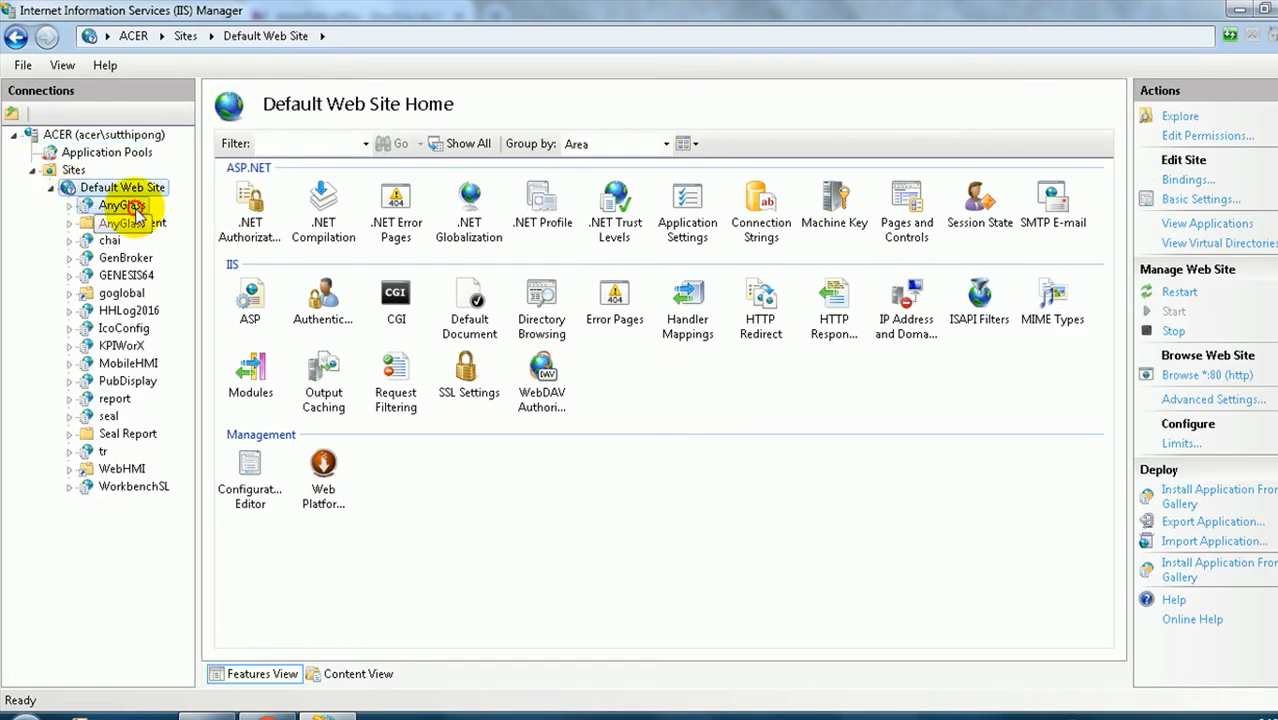
right_click(120, 204)
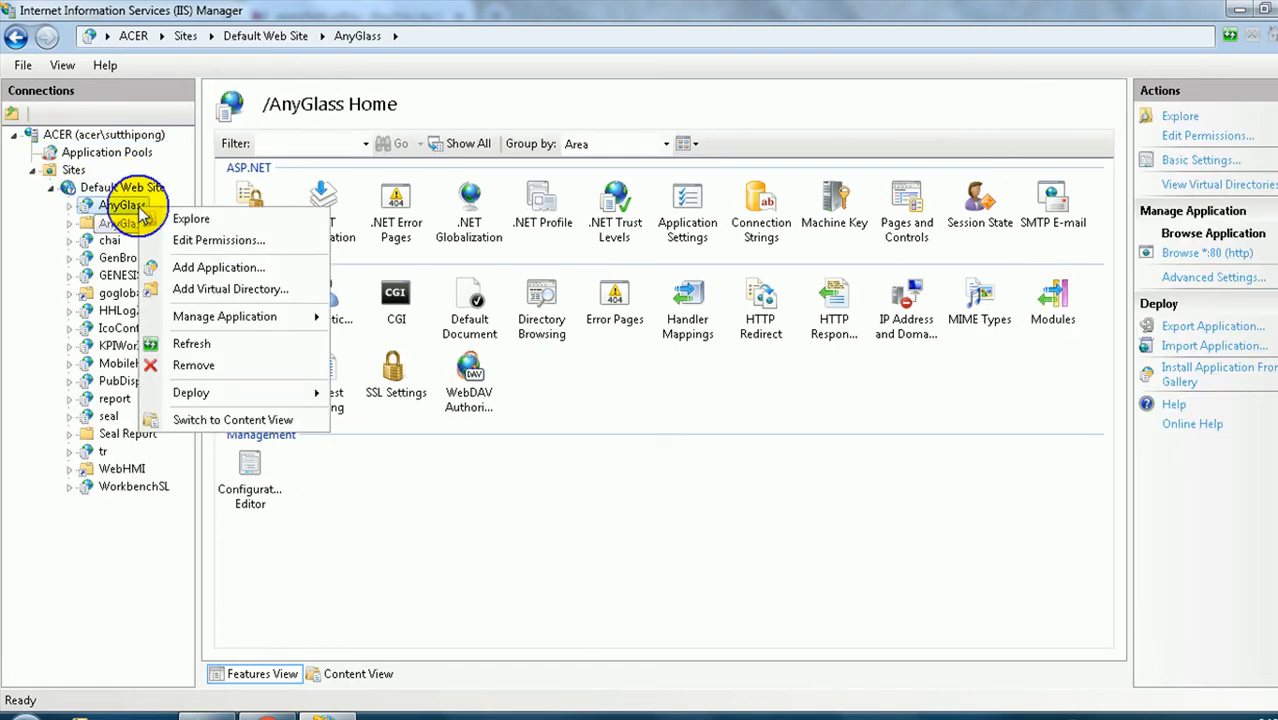
mouse_move(212, 218)
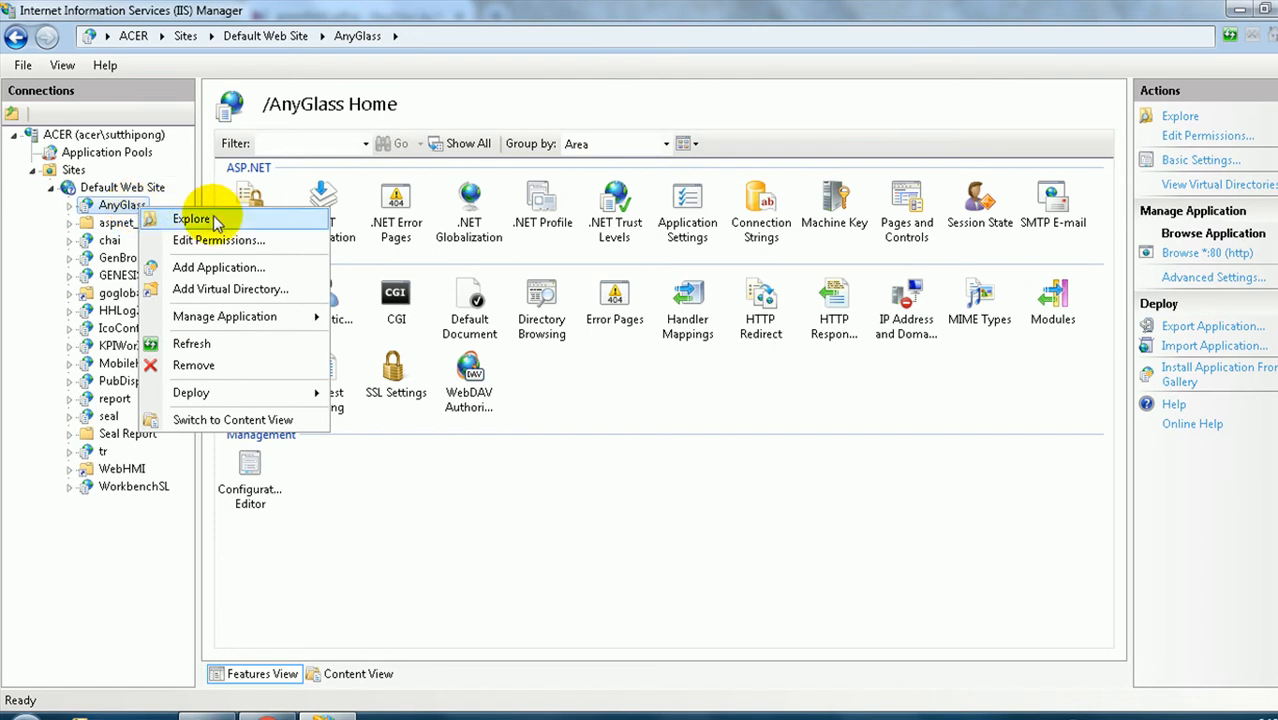
click(192, 218)
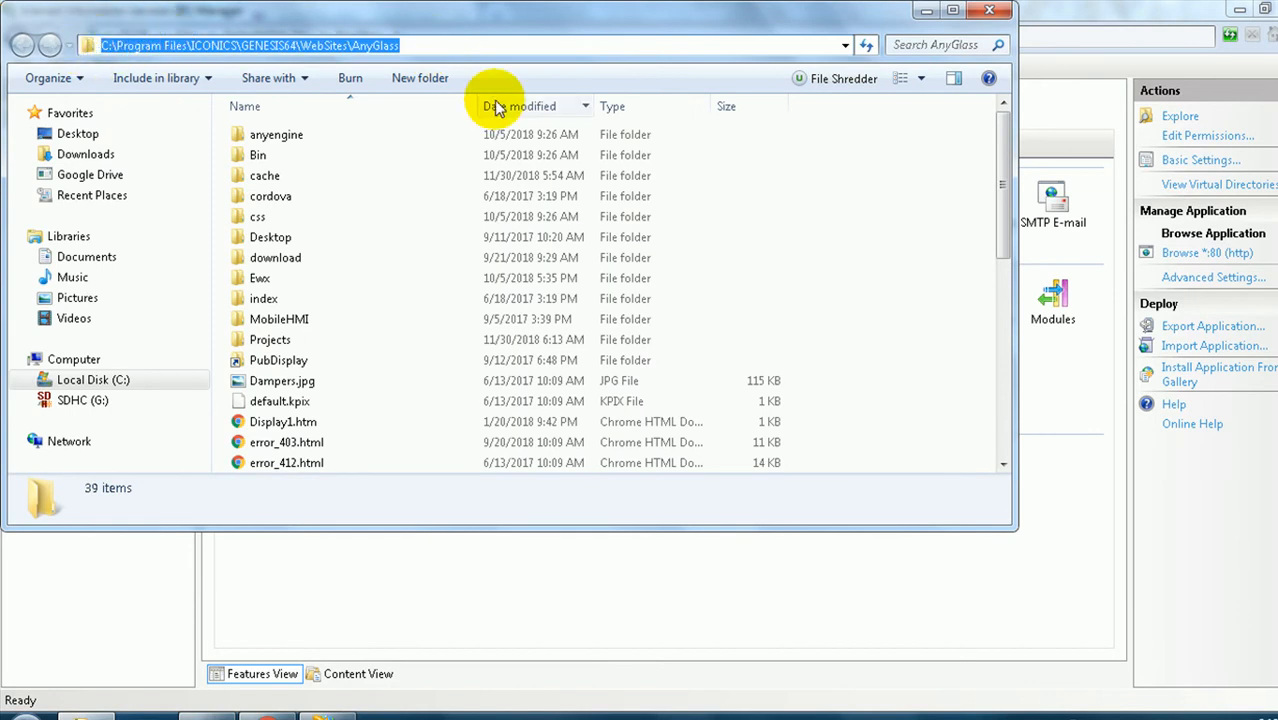
click(12, 716)
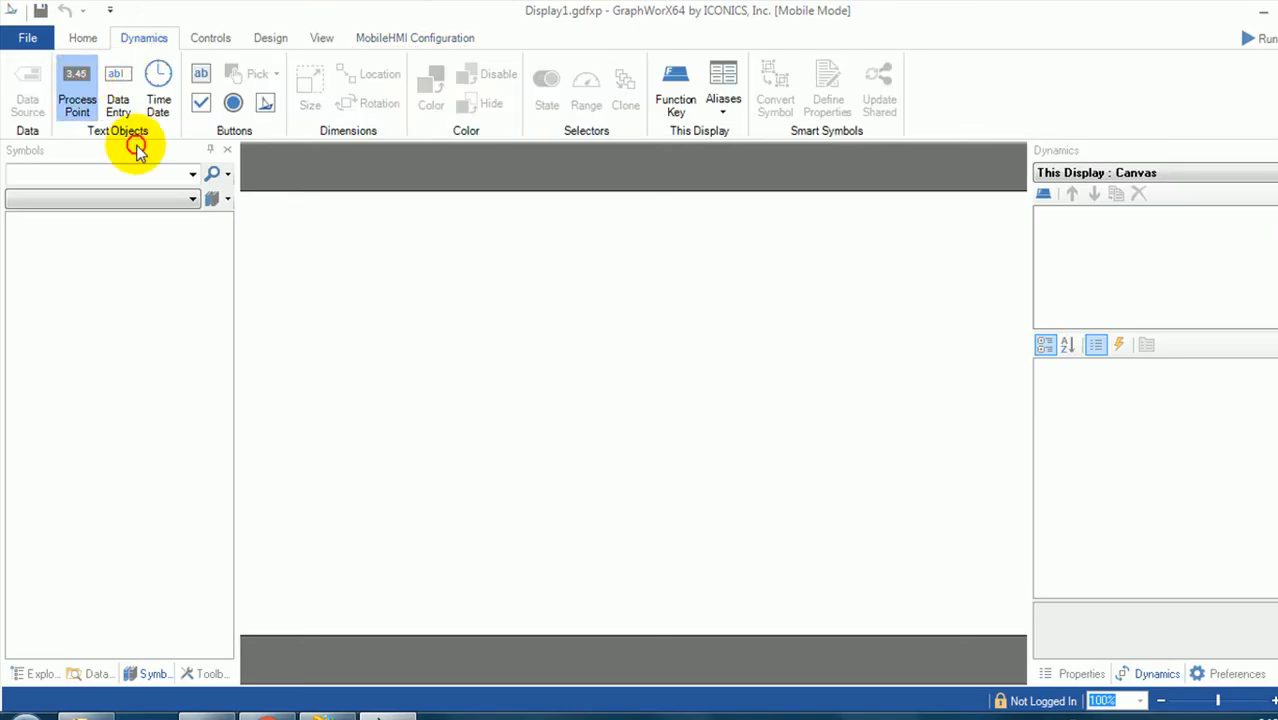
Step: Place a process point and browse its data source to My Computer > Data Connectivity > OPC Data Access
click(76, 90)
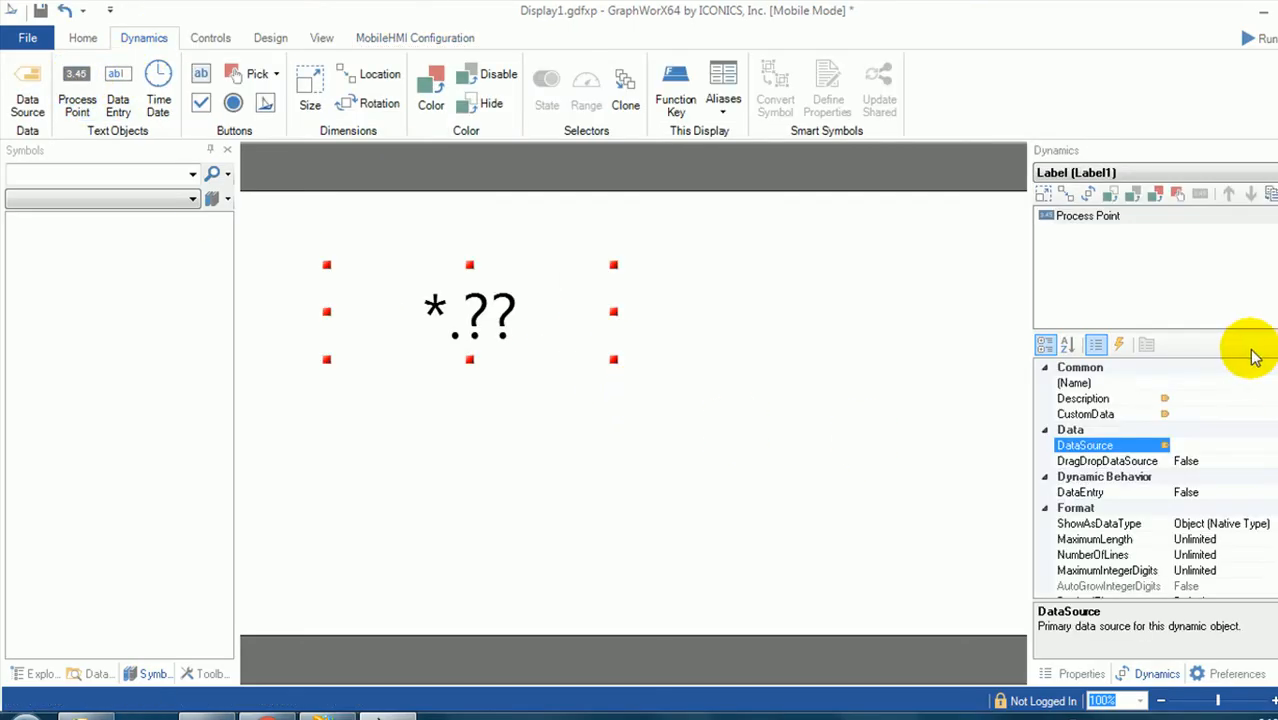
click(1164, 444)
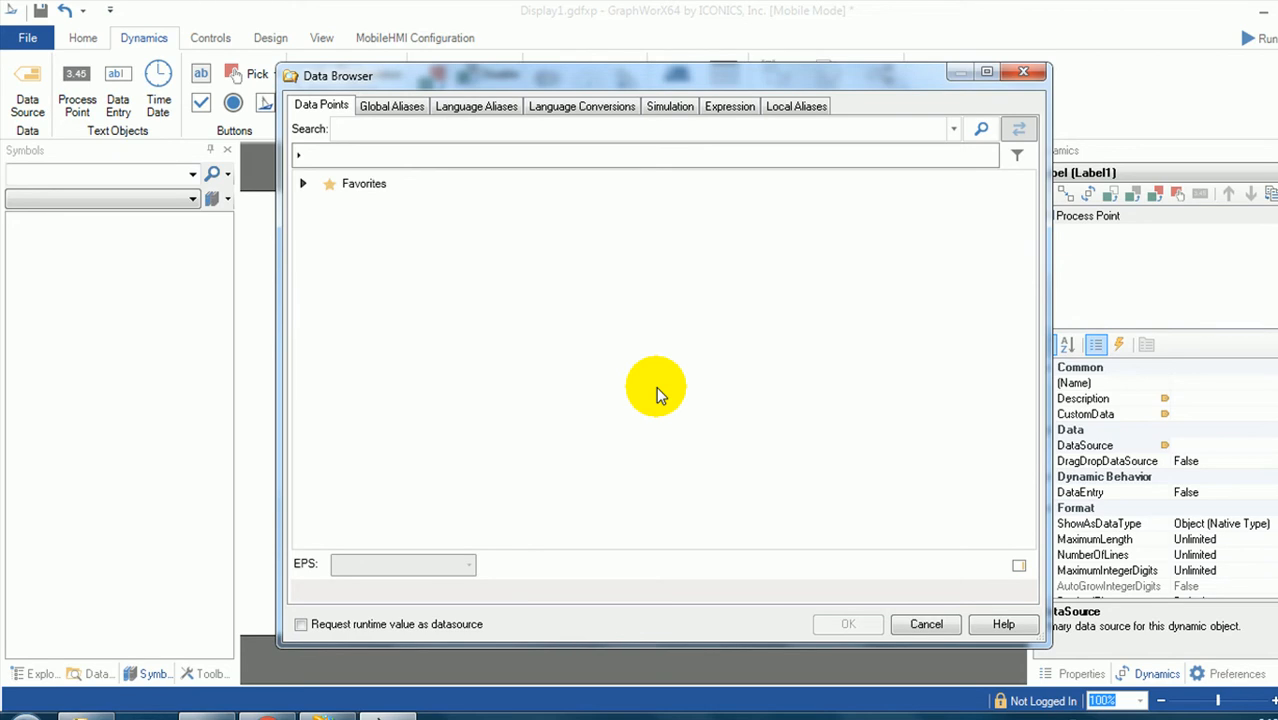
click(304, 184)
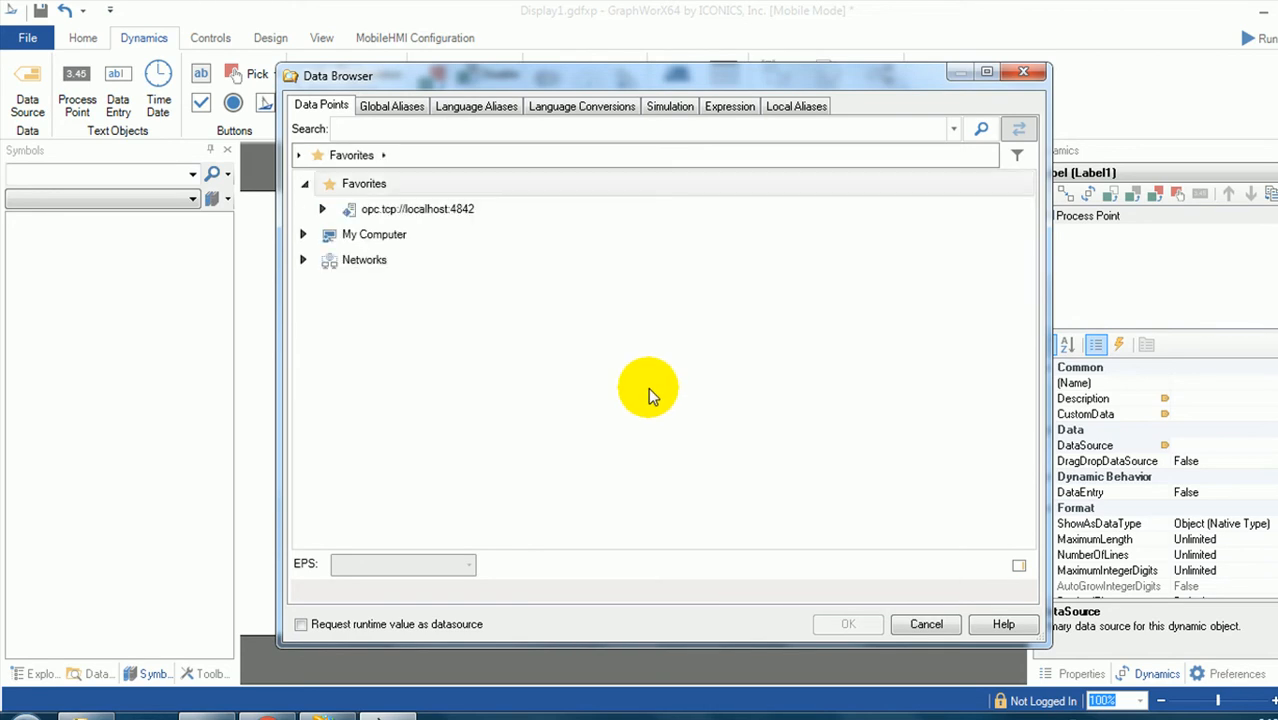
click(304, 234)
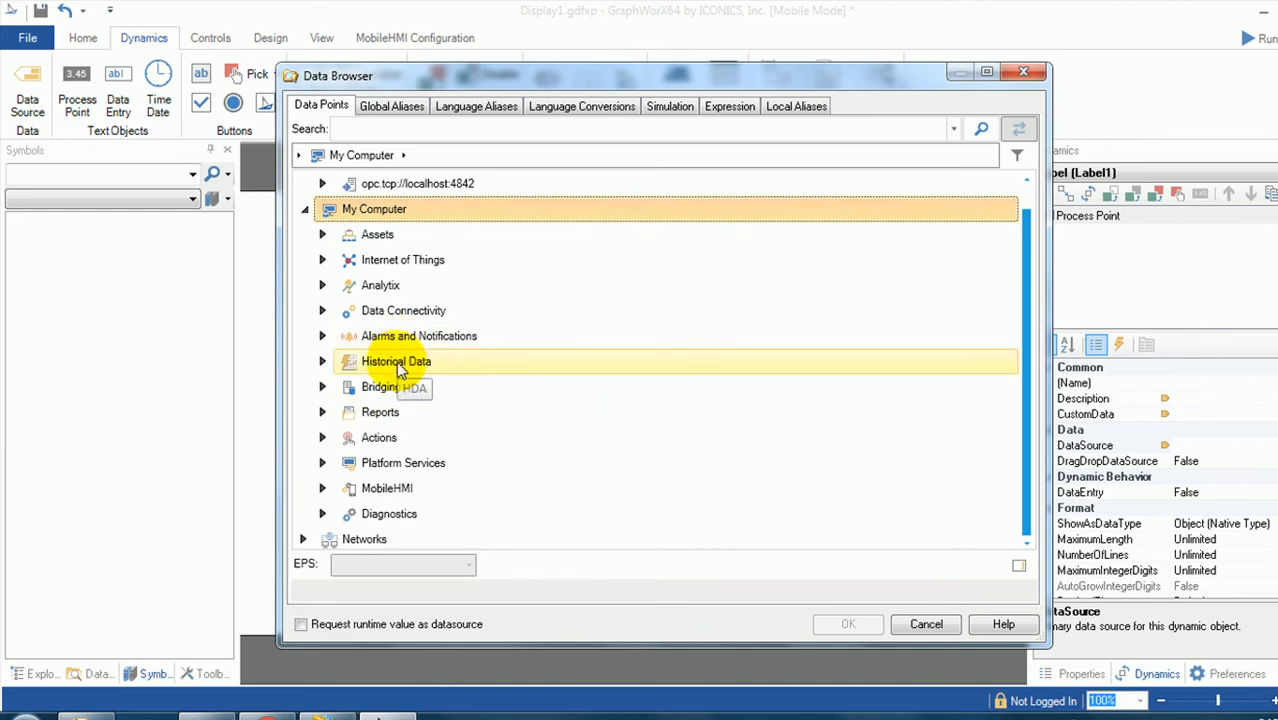
click(322, 310)
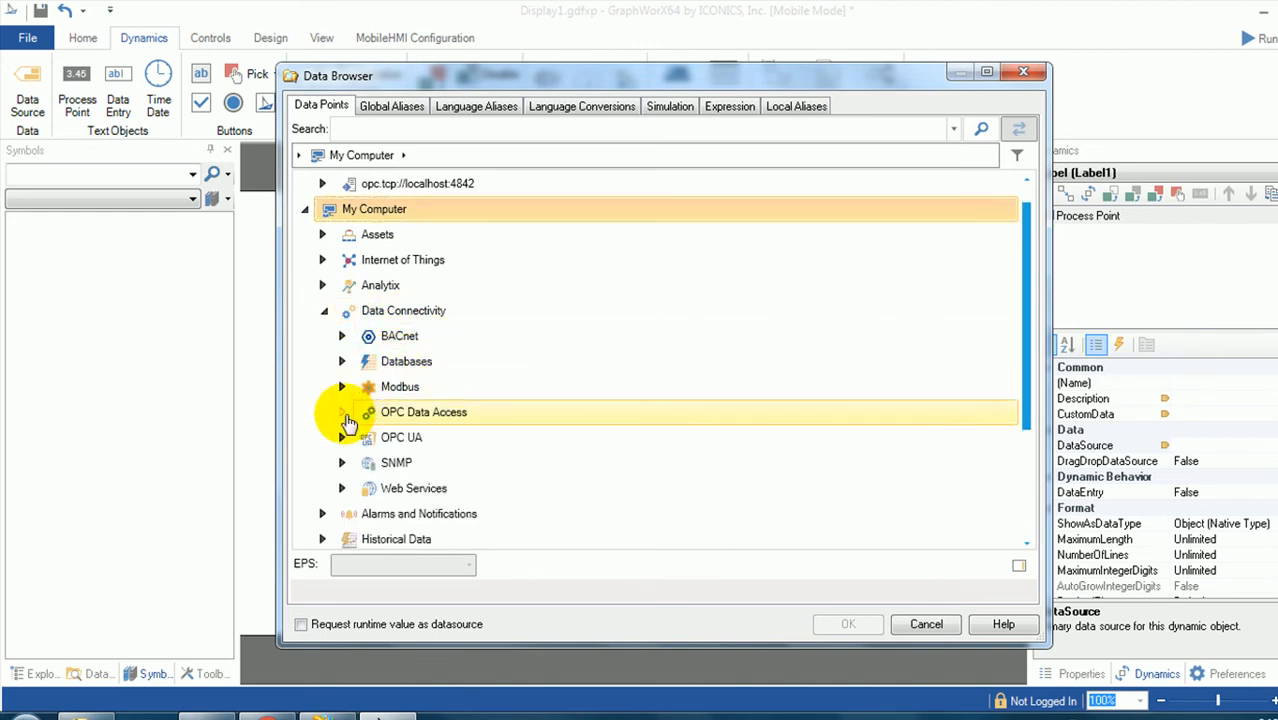
click(342, 412)
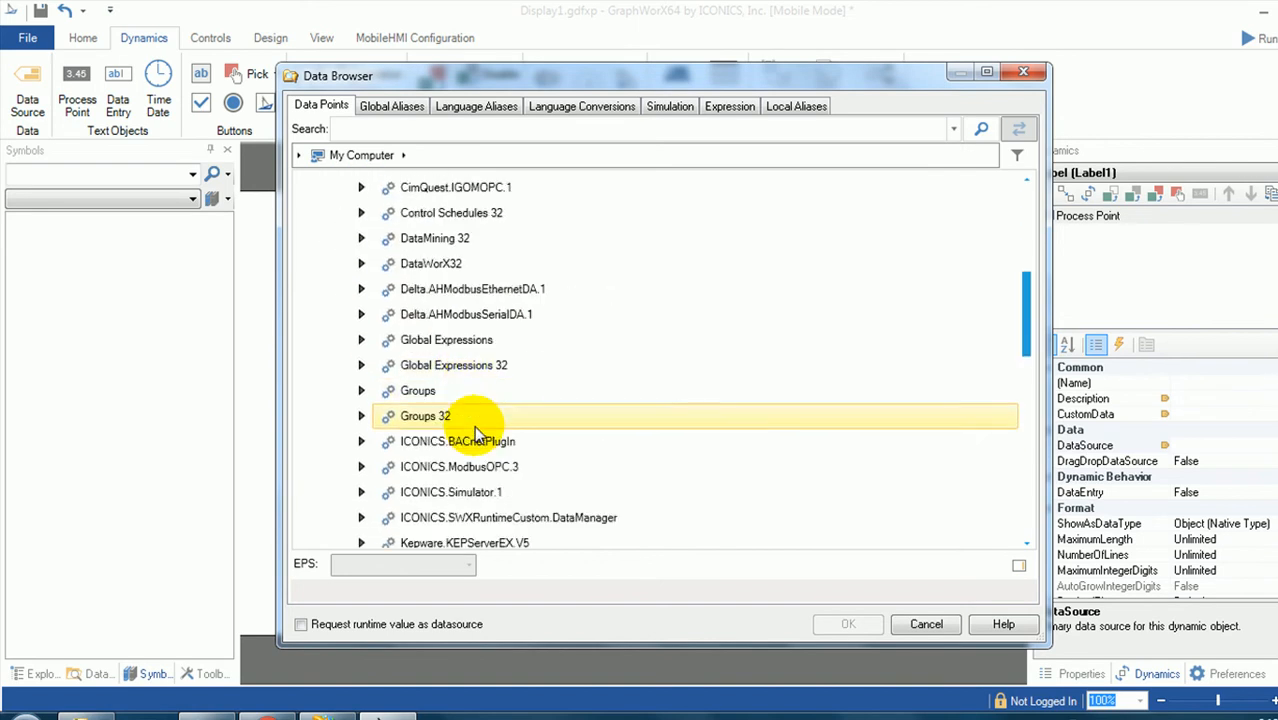
Step: Bind the process point to ICONICS.Simulator.1 > SimulatePLC > Random and confirm
scroll(down, 3)
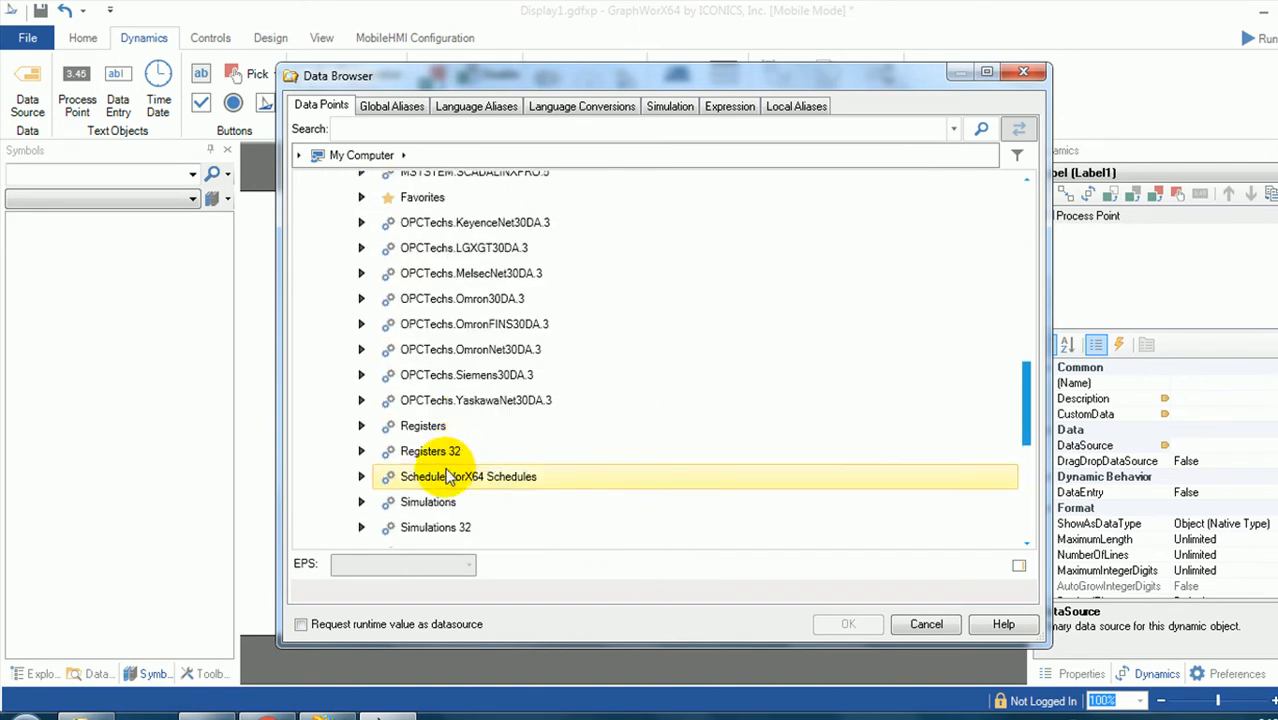
scroll(down, 3)
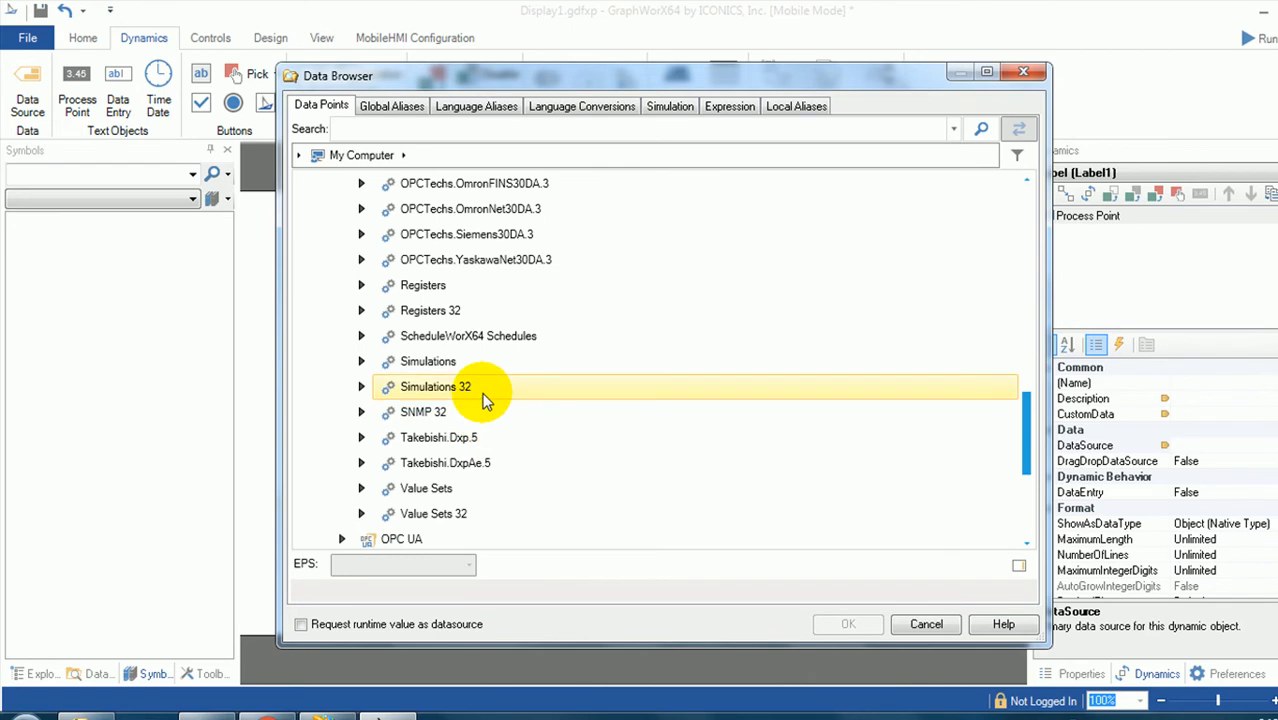
scroll(up, 3)
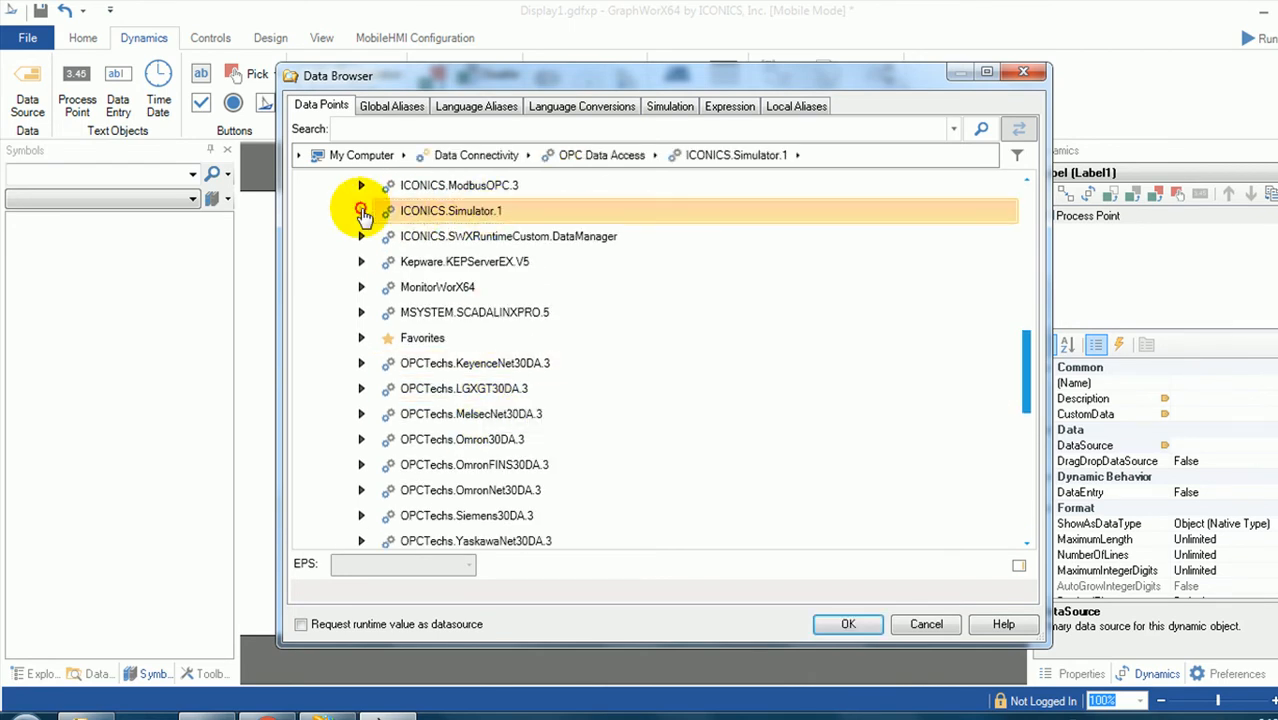
click(362, 210)
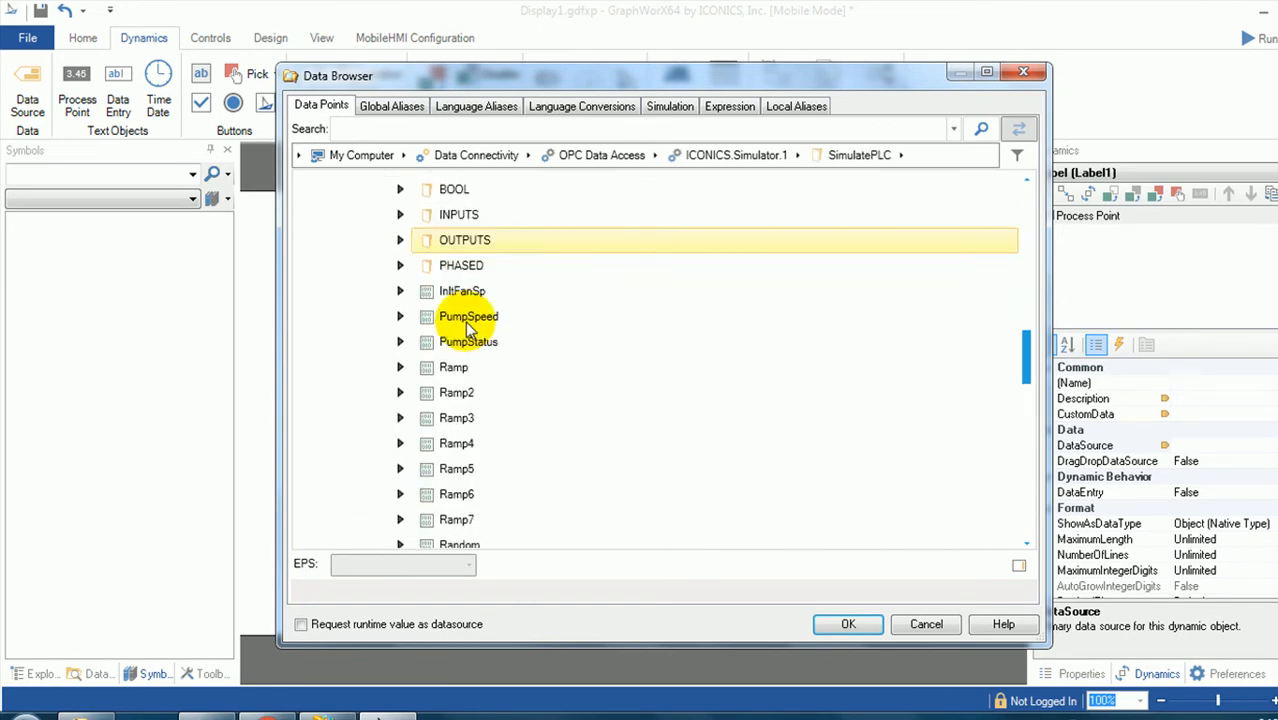
click(460, 404)
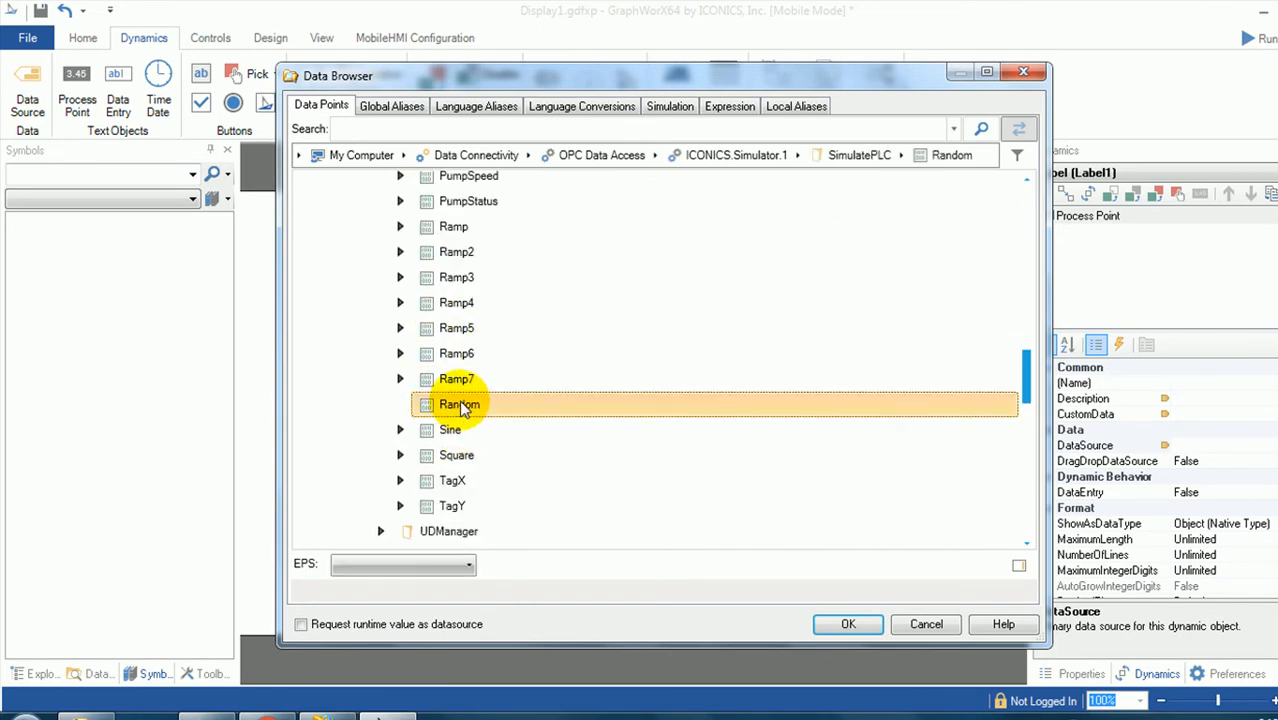
click(848, 624)
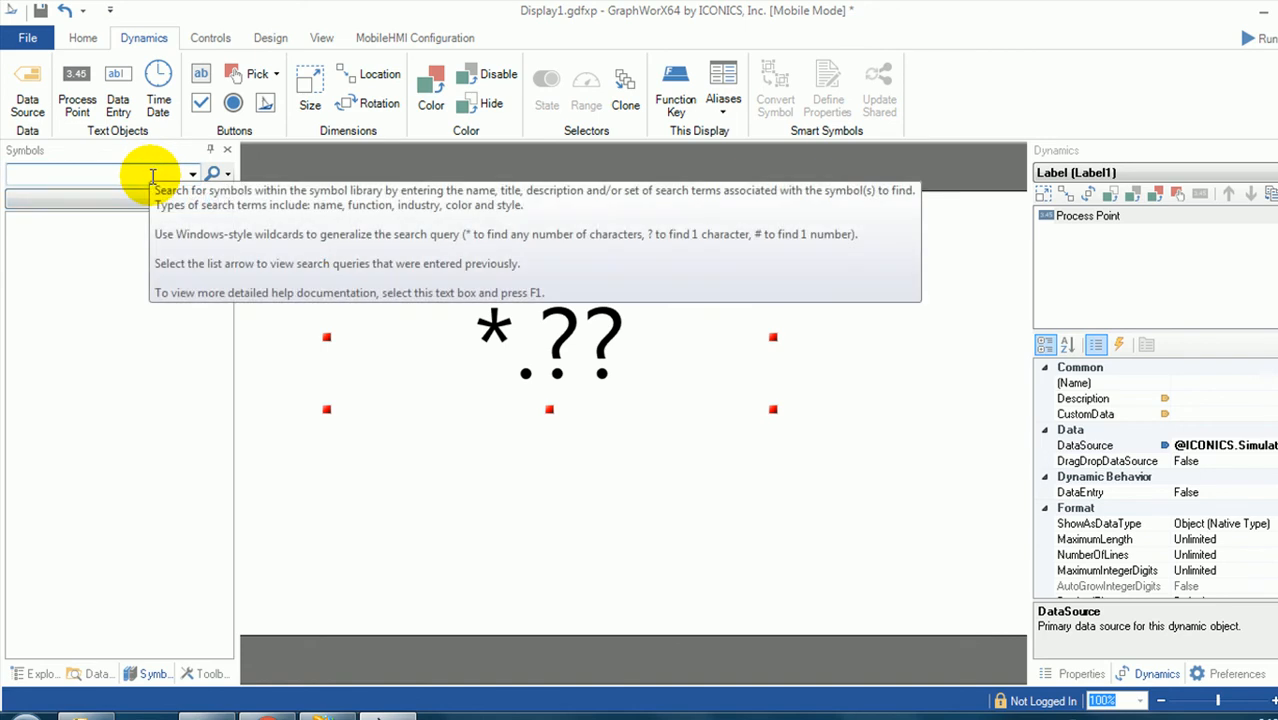
Step: Search symbols for 'gauge' and place the Dark Arrow Gauge - Smart below the process point
text(g)
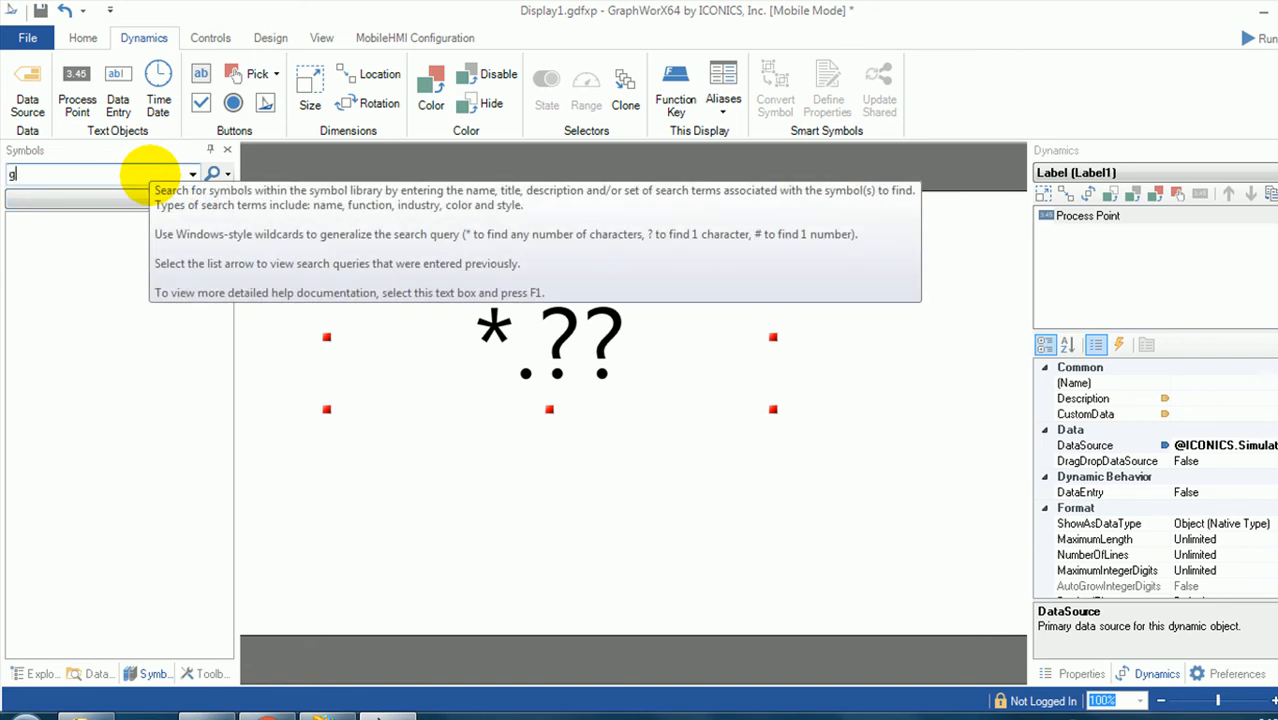
text(auge)
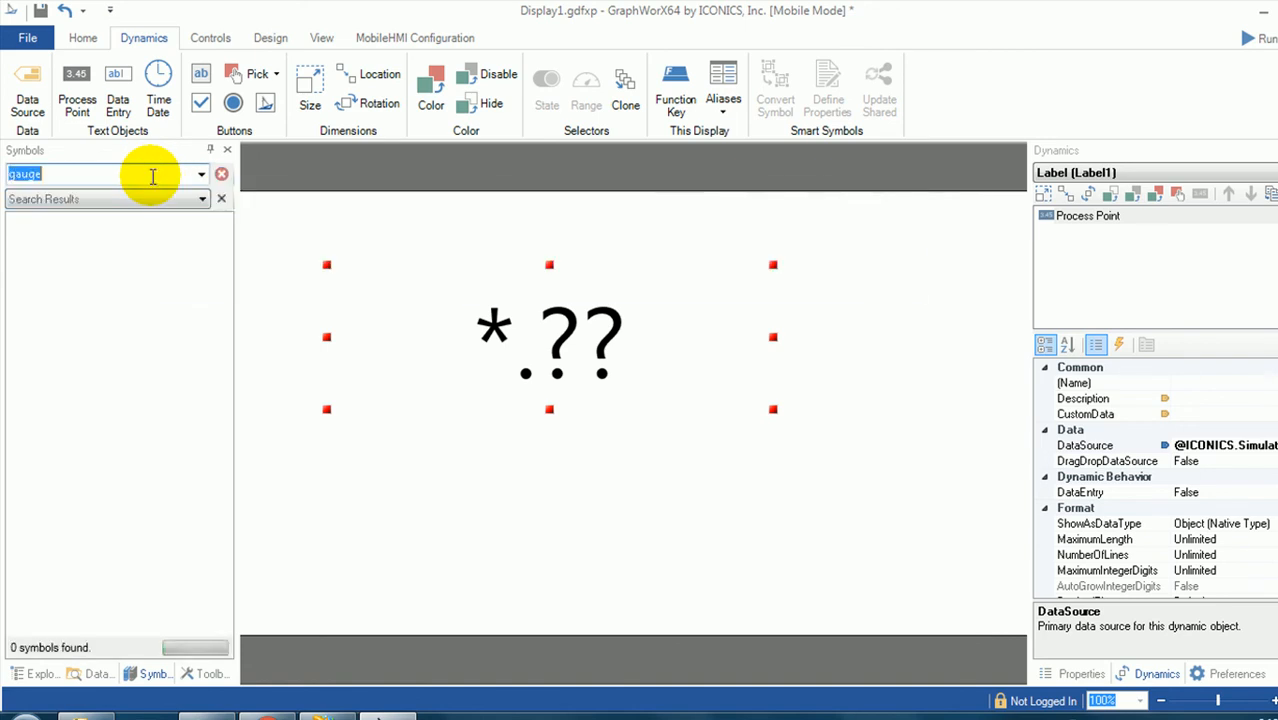
click(216, 172)
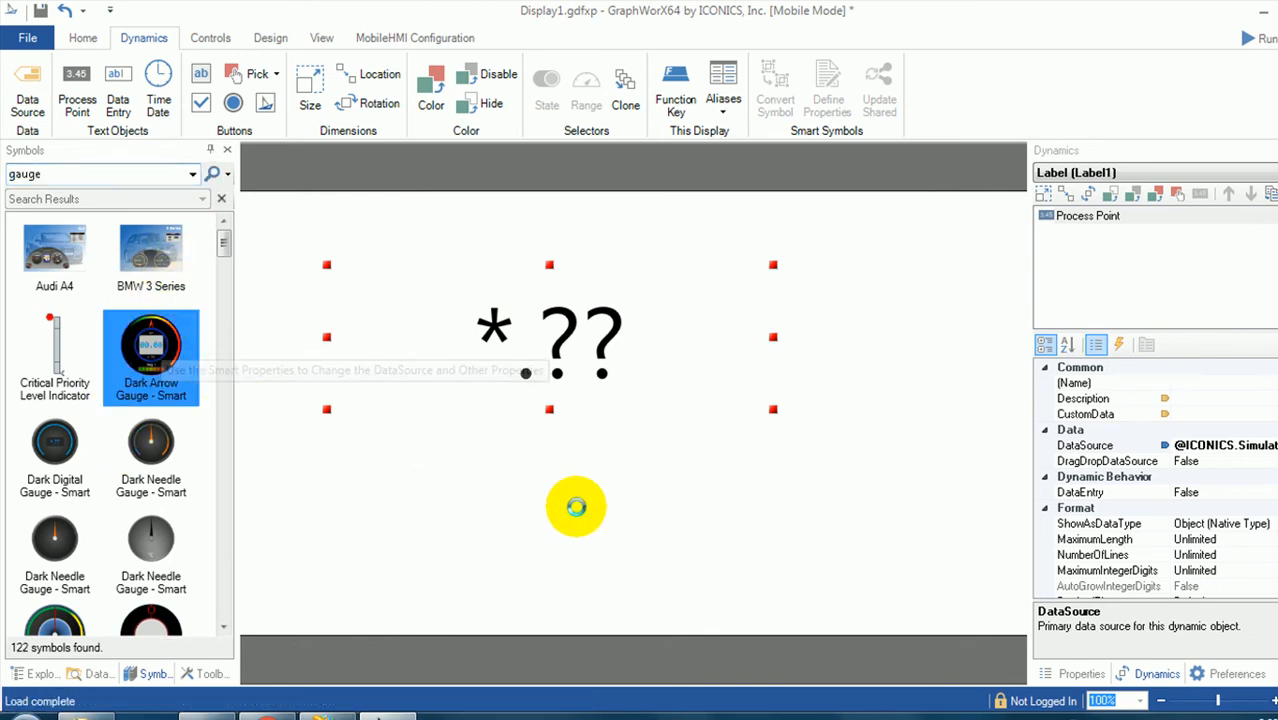
drag(152, 356, 576, 508)
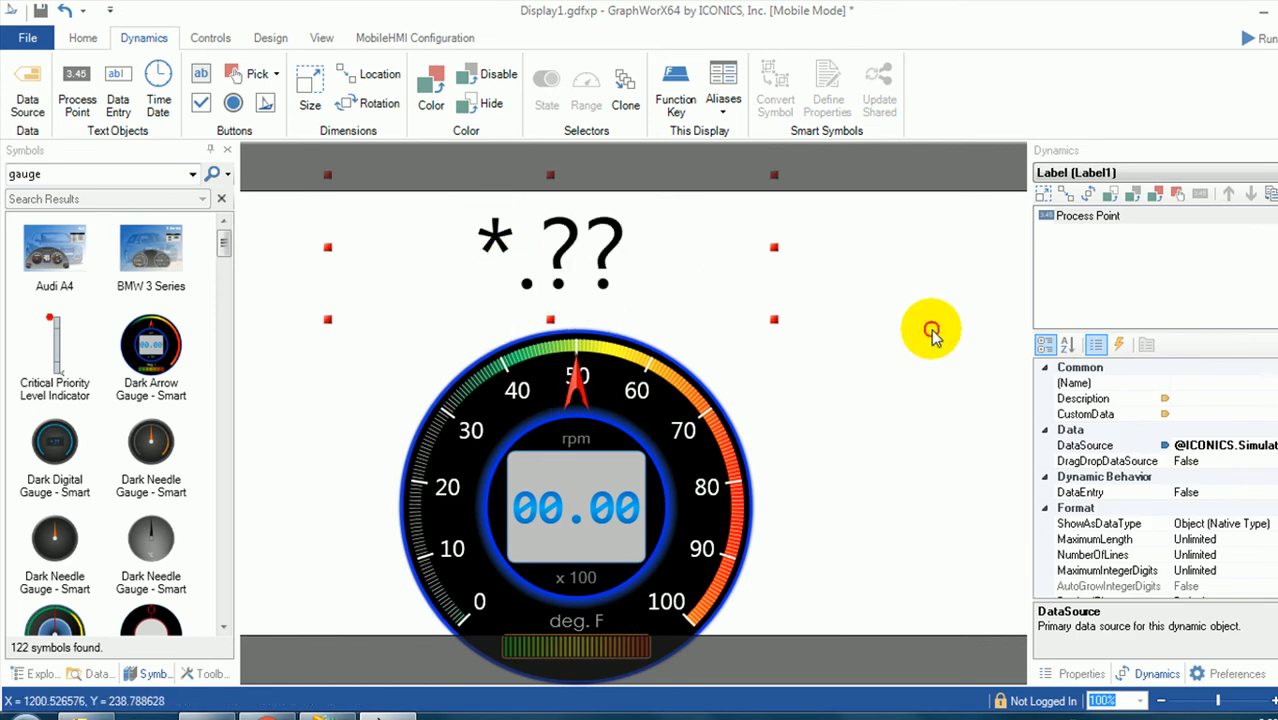
click(28, 38)
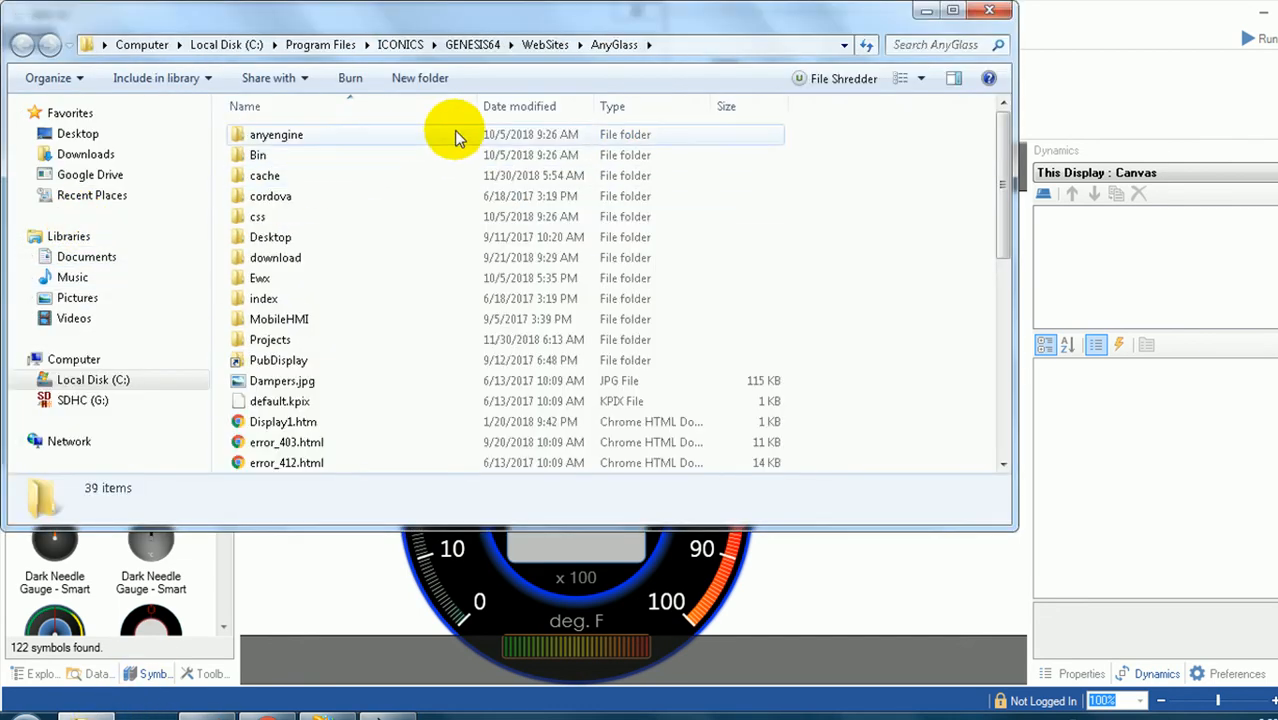
Step: Save the display as TEST.gdfxp in the pasted AnyGlass web folder path
right_click(376, 44)
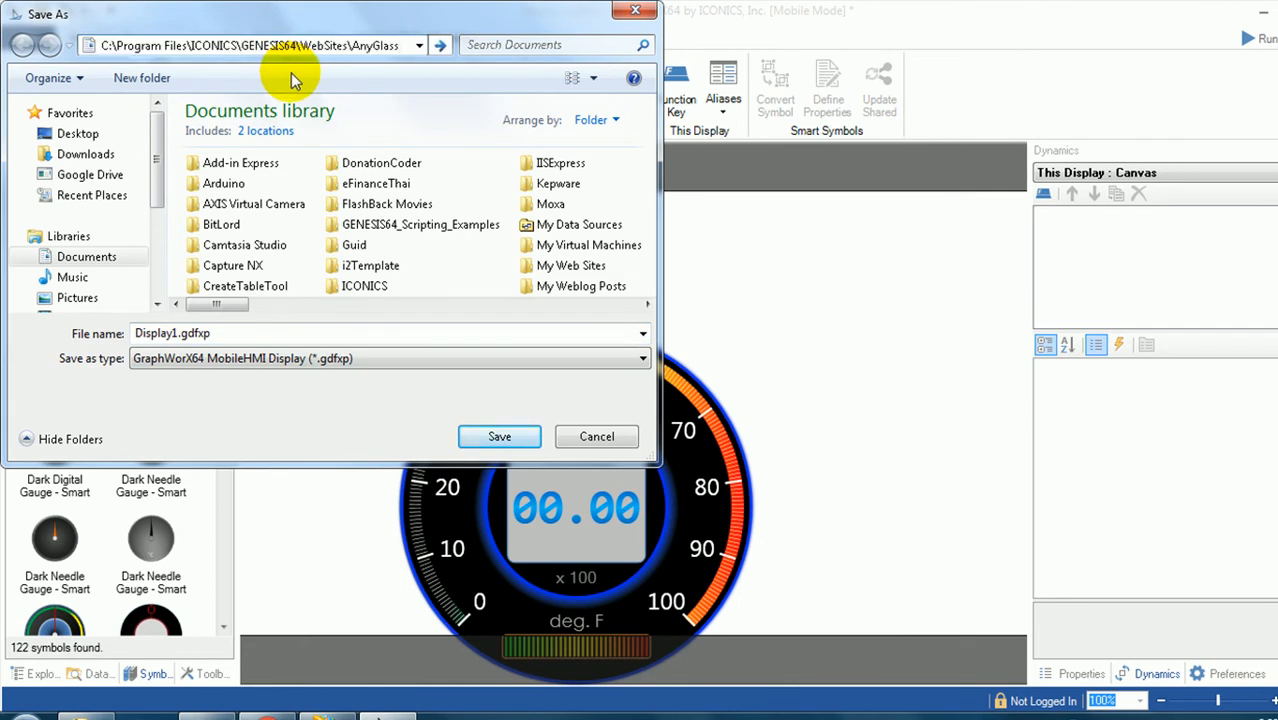
click(440, 44)
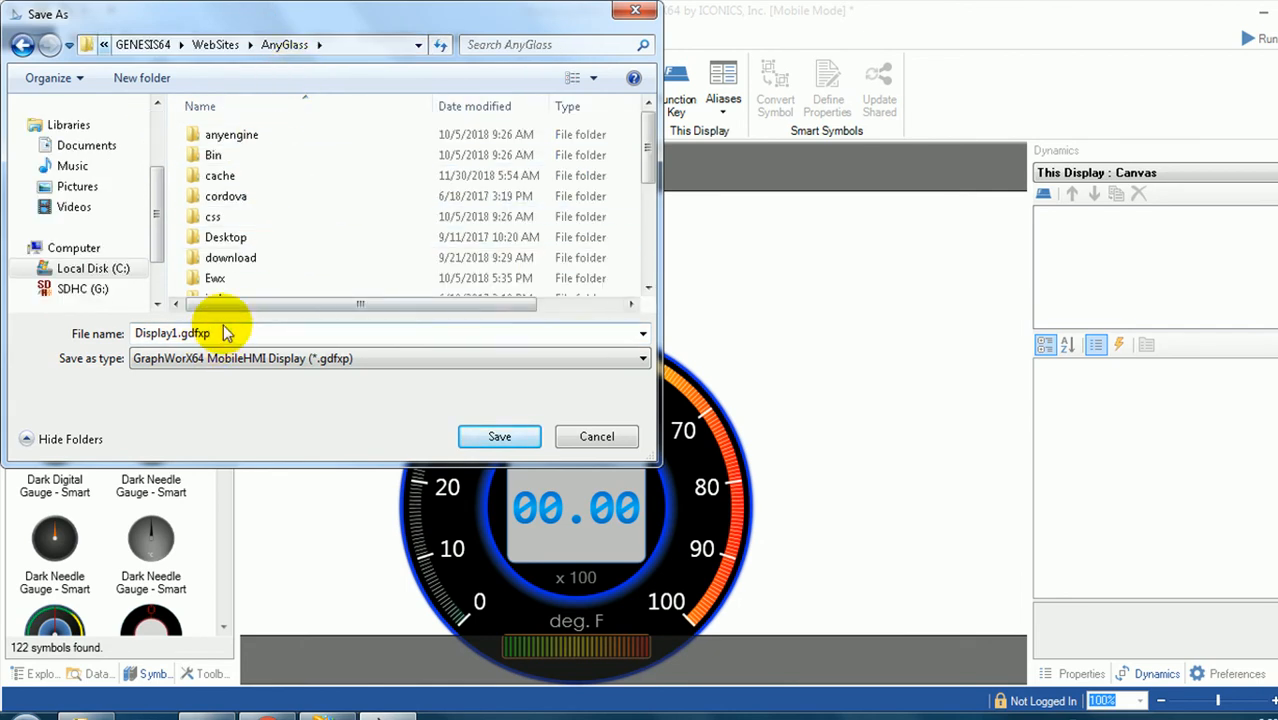
click(212, 216)
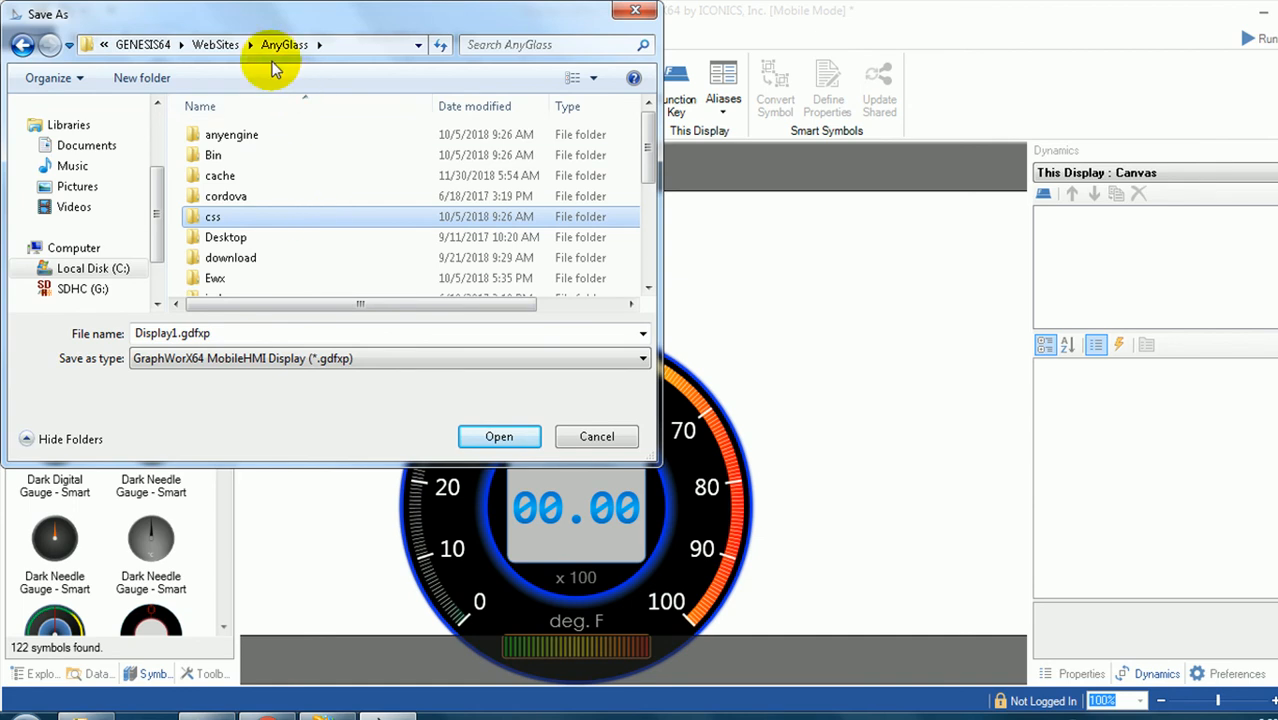
scroll(down, 3)
text(TEST)
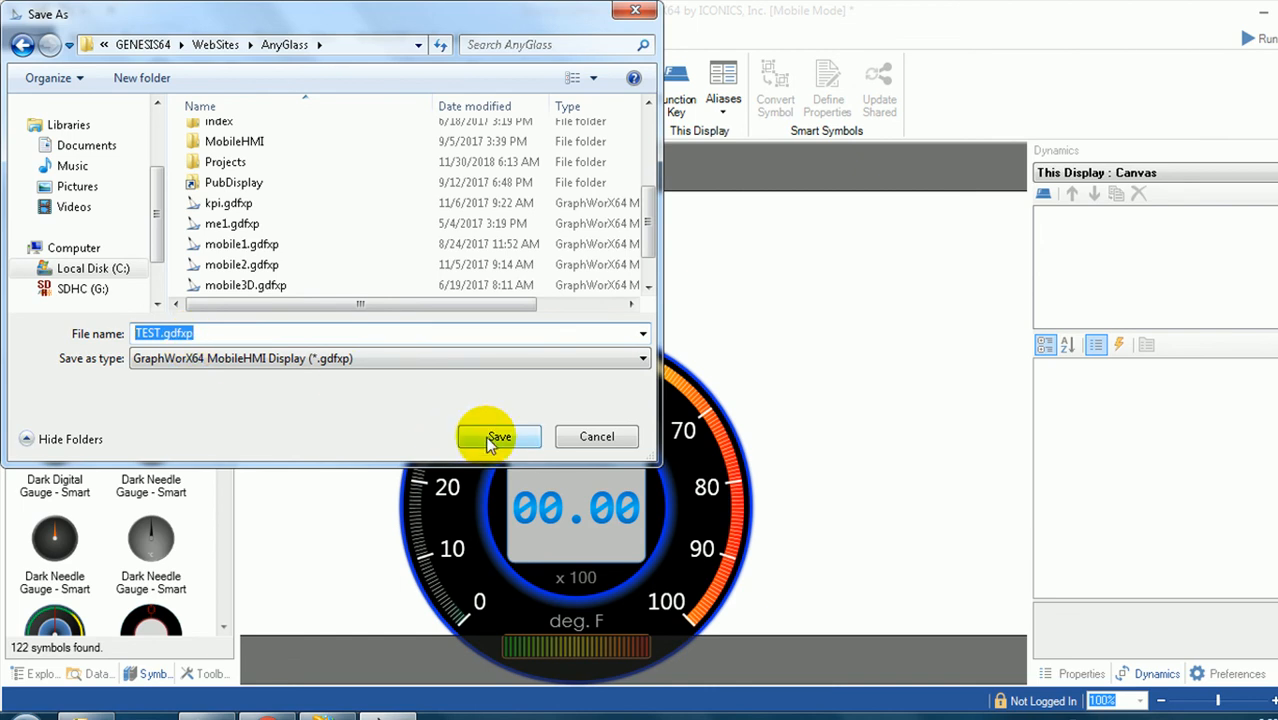
click(498, 436)
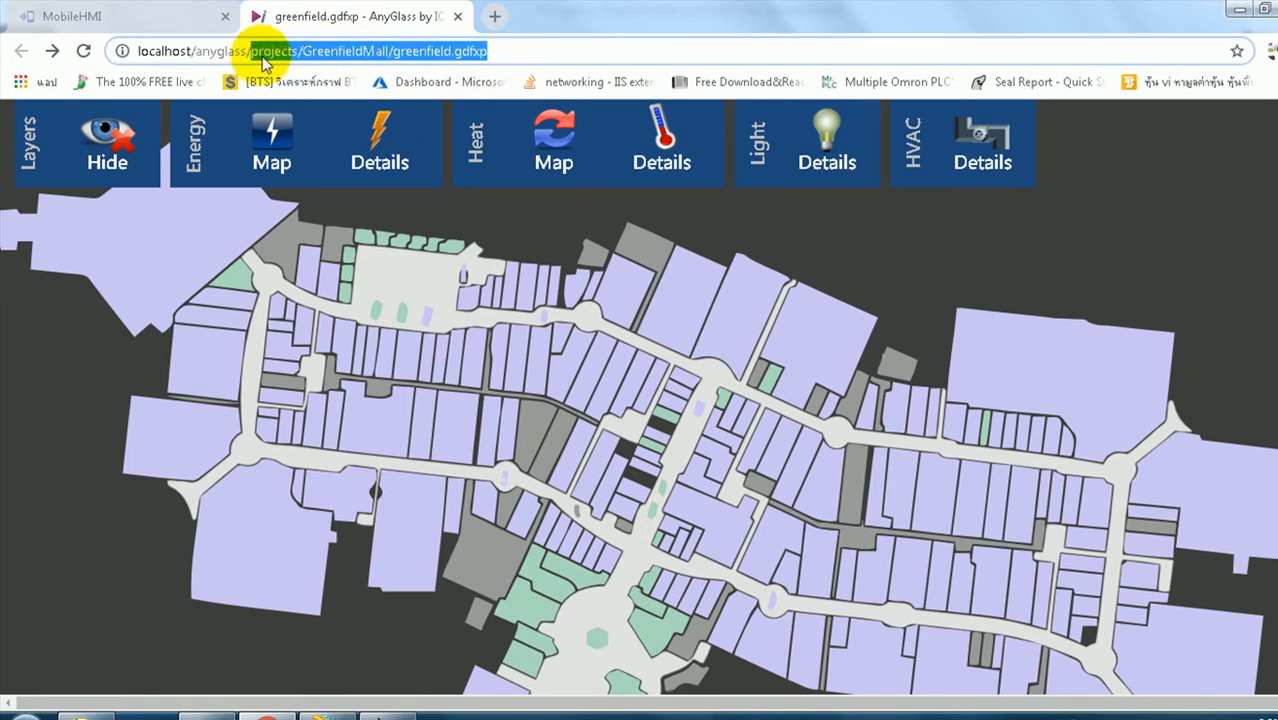
Step: Browse Chrome to localhost/anyglass/TEST.gdfxp to run the display with live simulator values
click(310, 52)
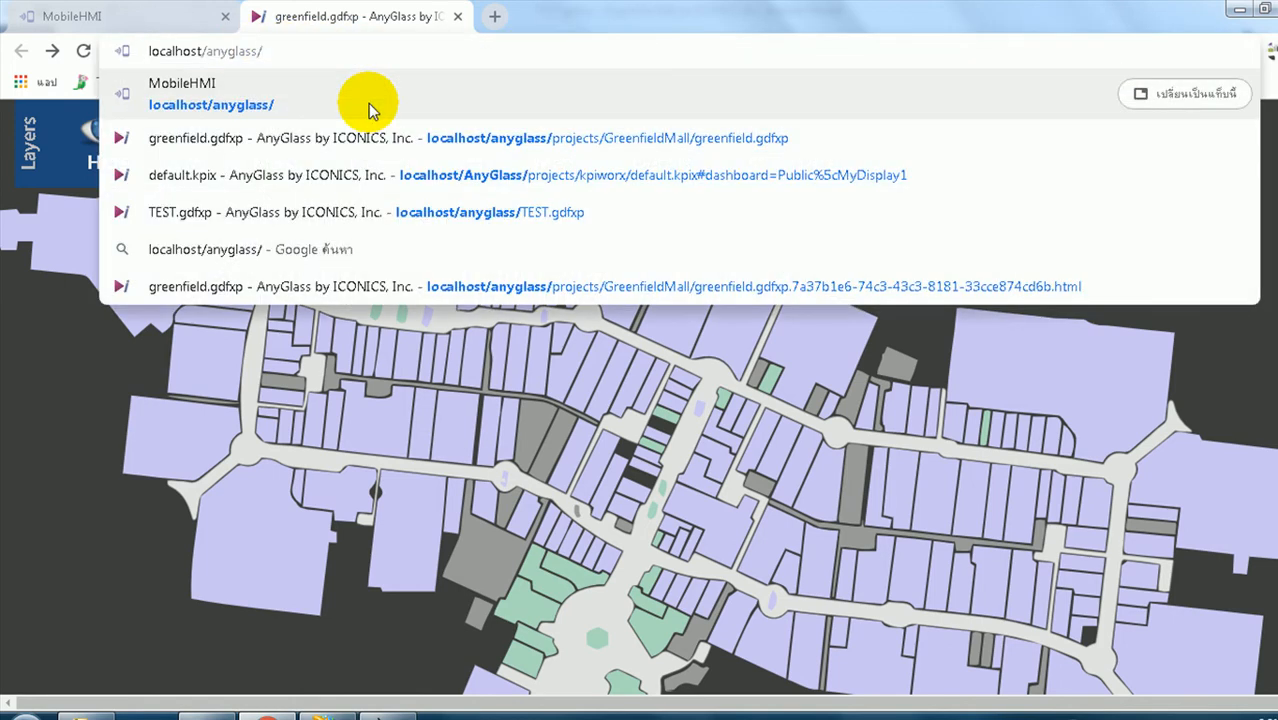
text(T)
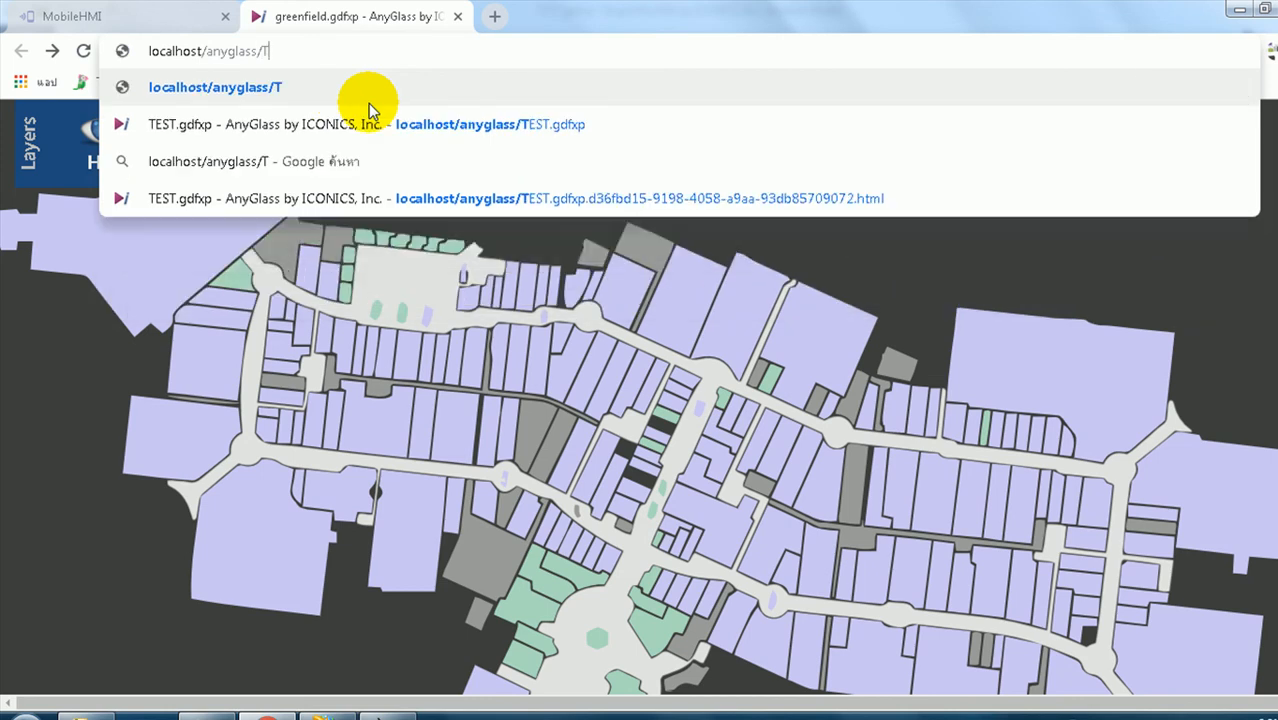
text(EST)
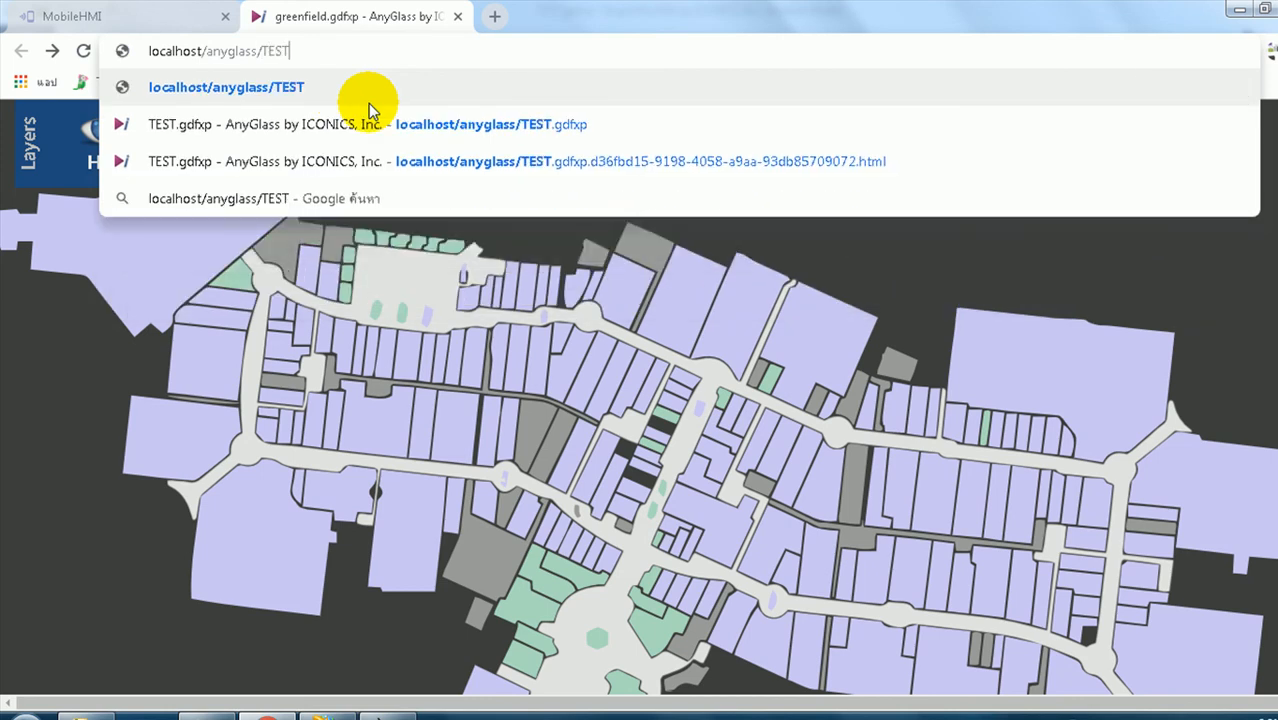
text(.)
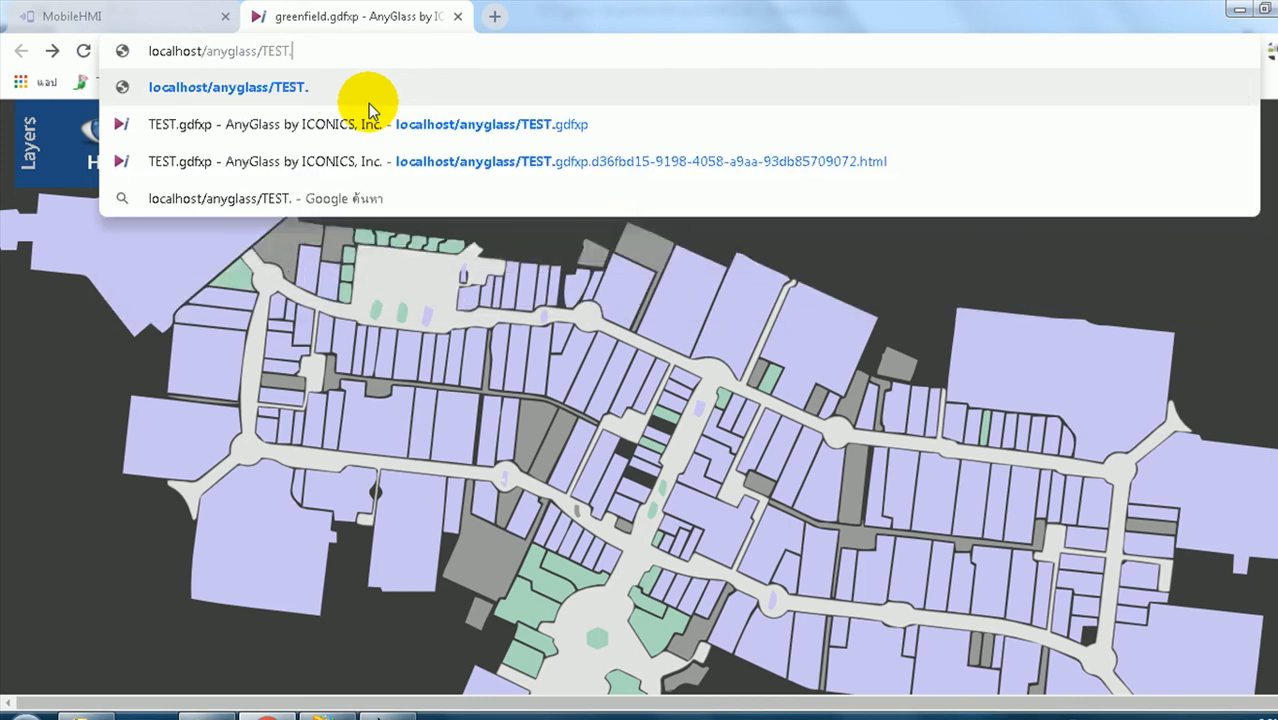
text(gdfxp)
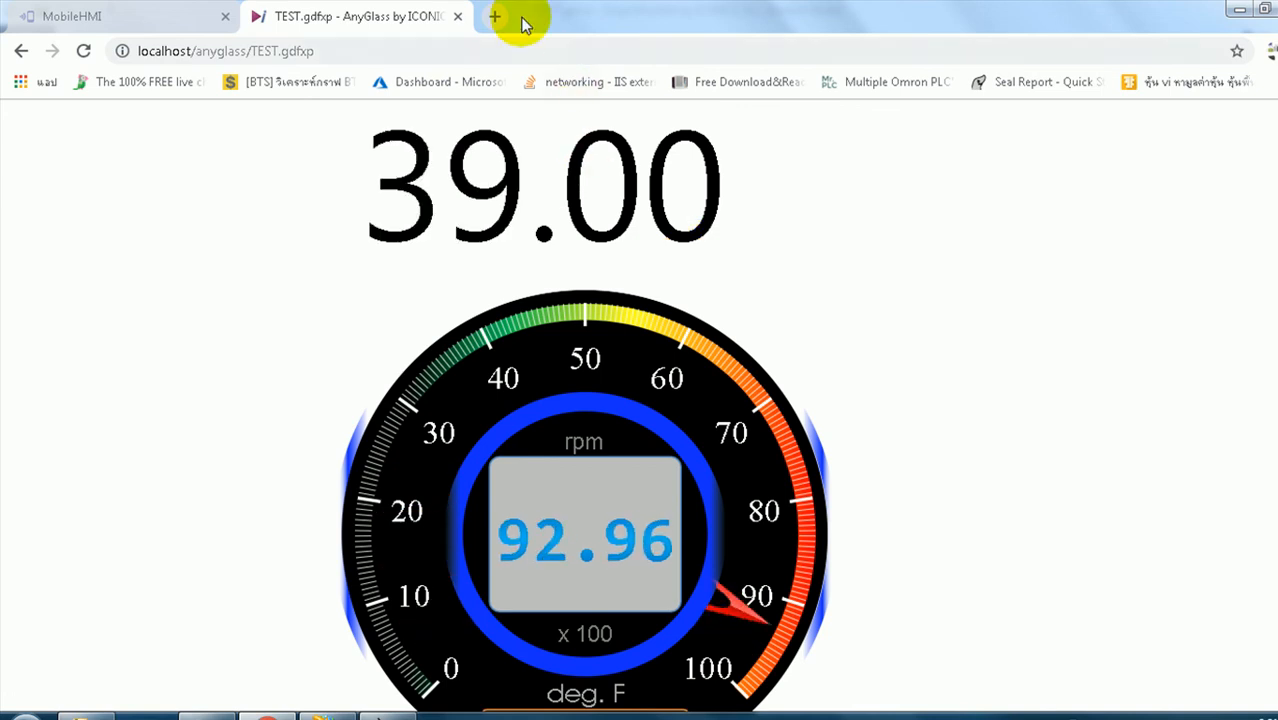
click(224, 52)
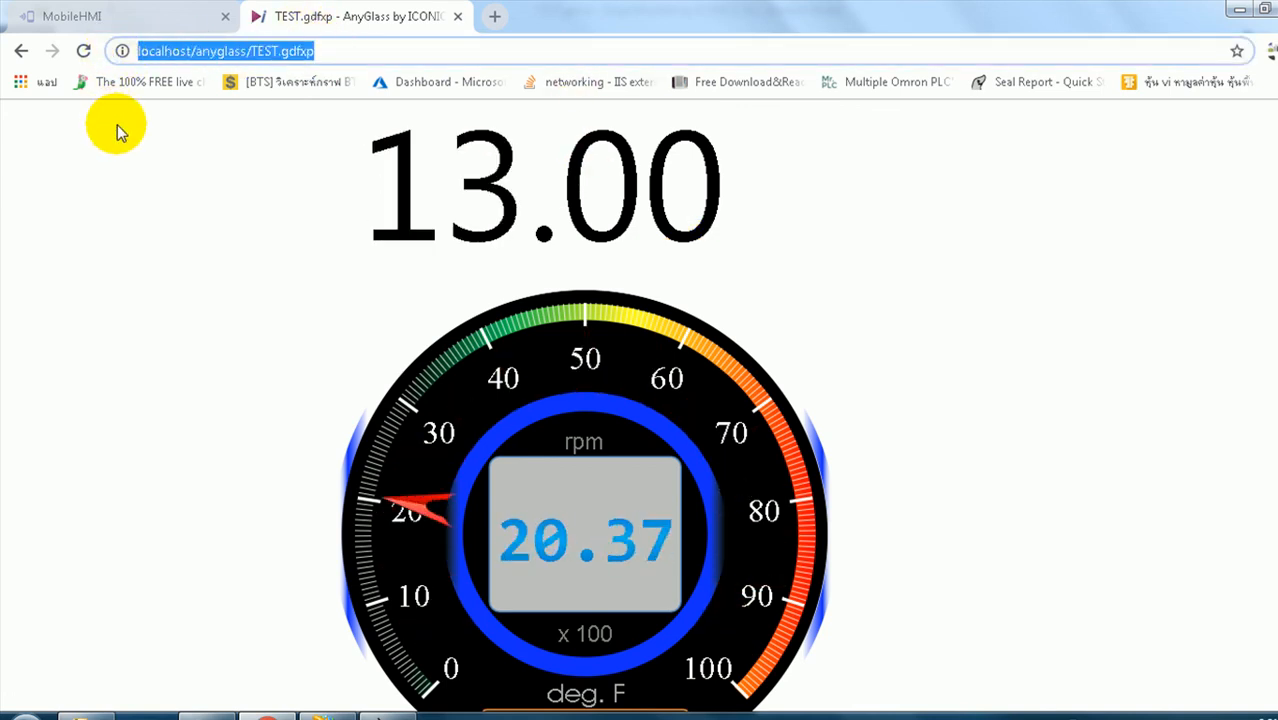